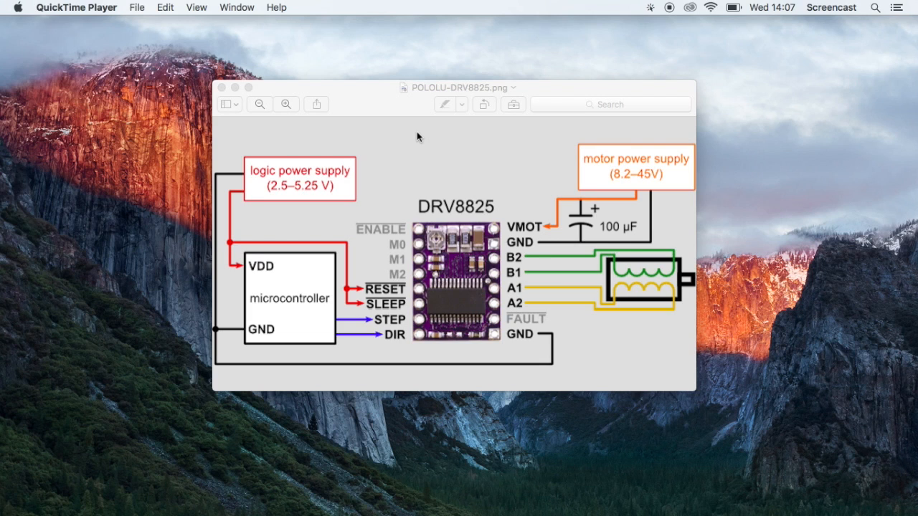
mouse_move(415, 138)
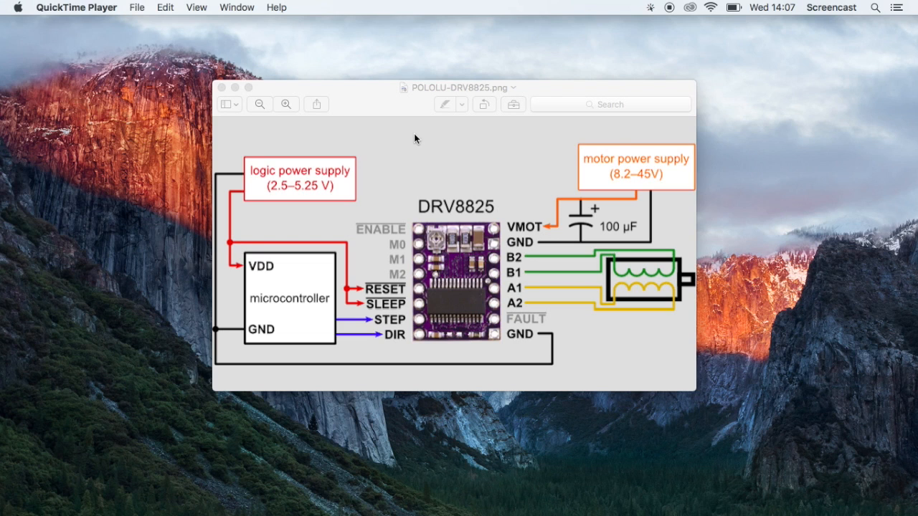
mouse_move(450, 207)
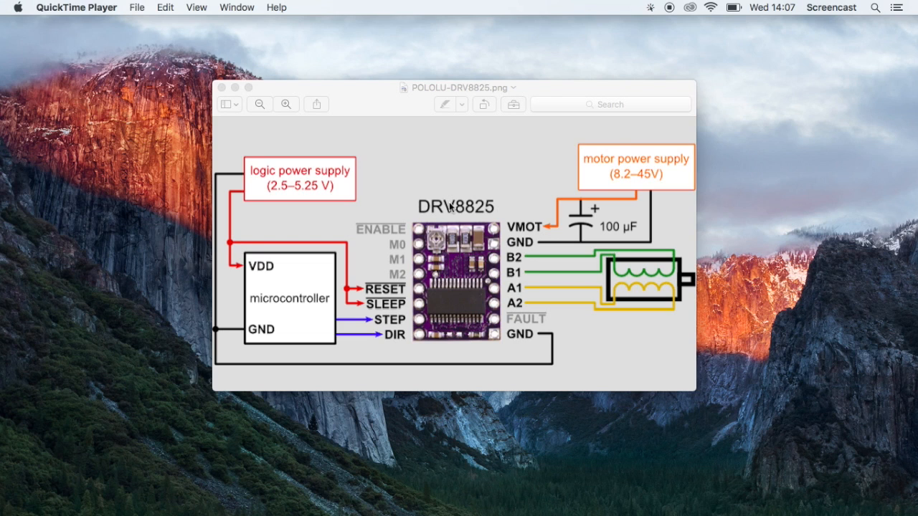
mouse_move(467, 212)
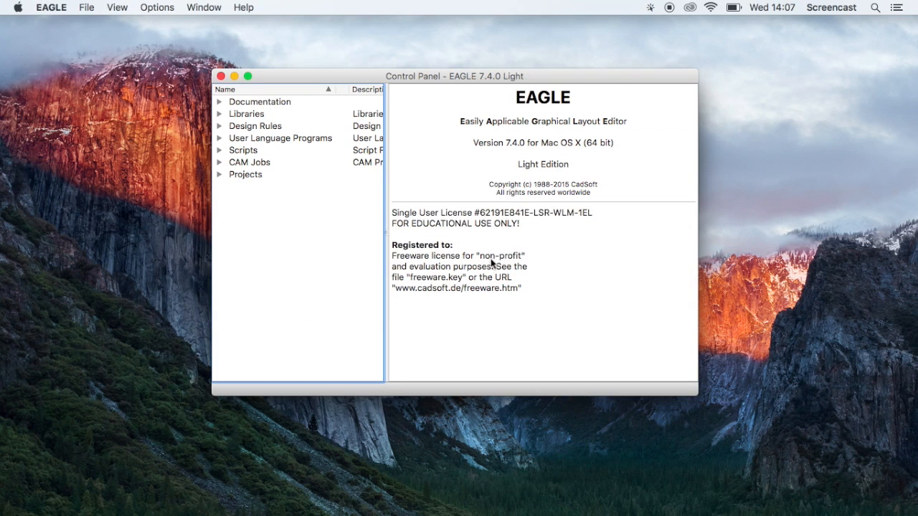
mouse_move(199, 114)
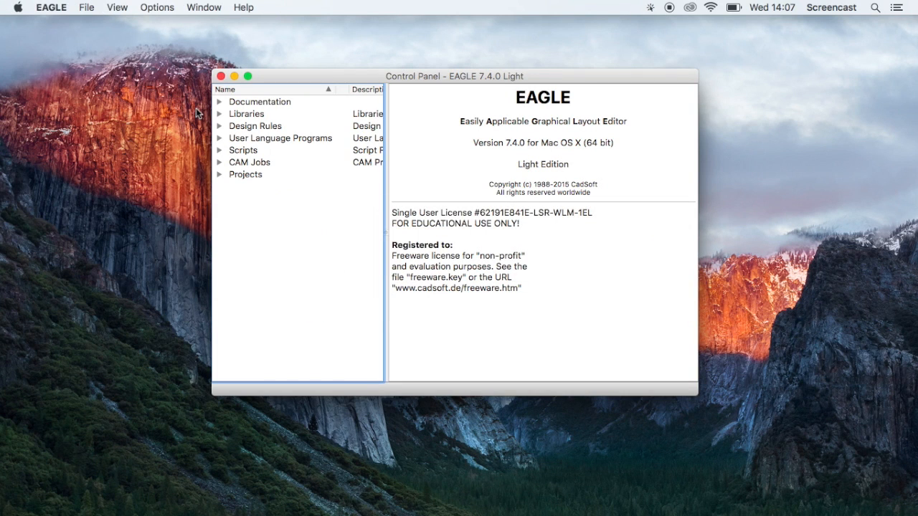
- Create a new untitled library from the Control Panel and enlarge its editor window
left_click(86, 7)
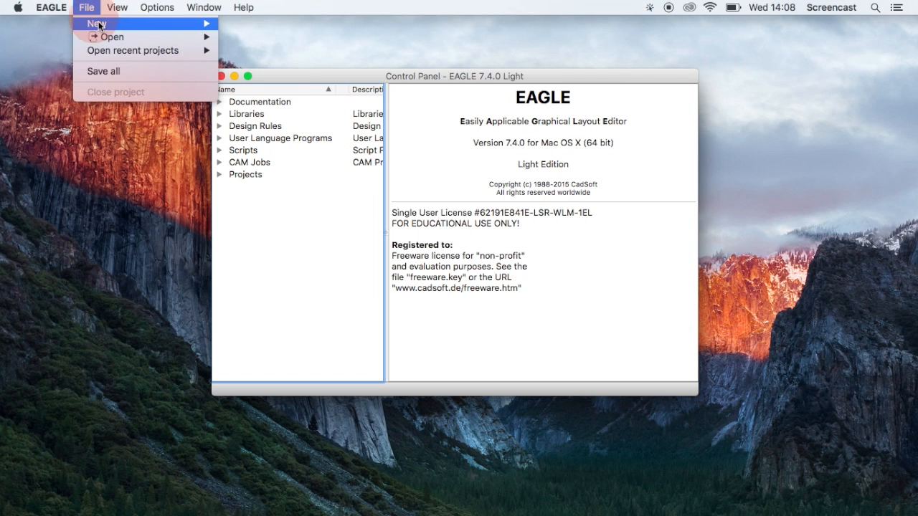
left_click(97, 23)
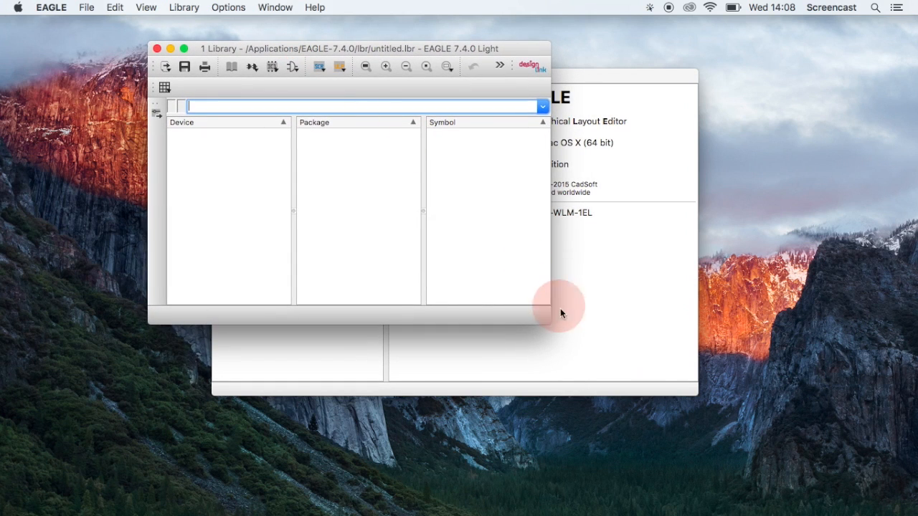
left_click_drag(562, 312, 781, 423)
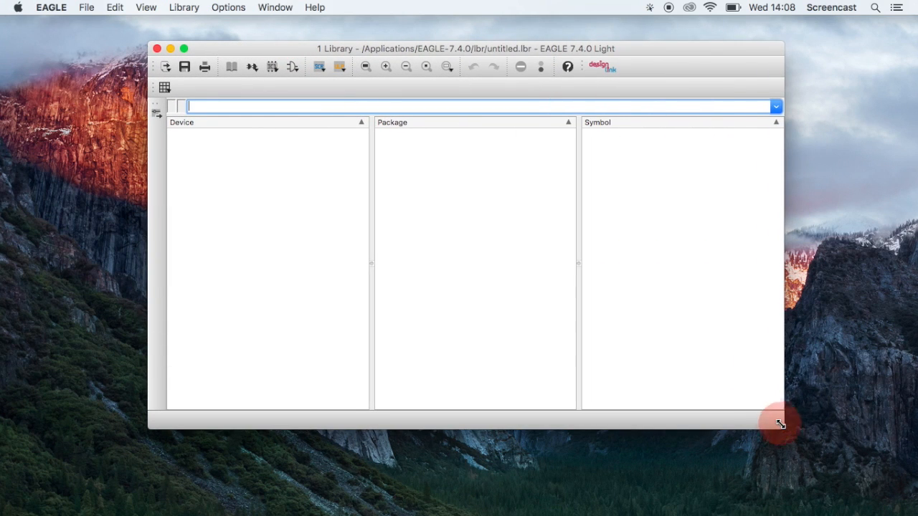
mouse_move(394, 184)
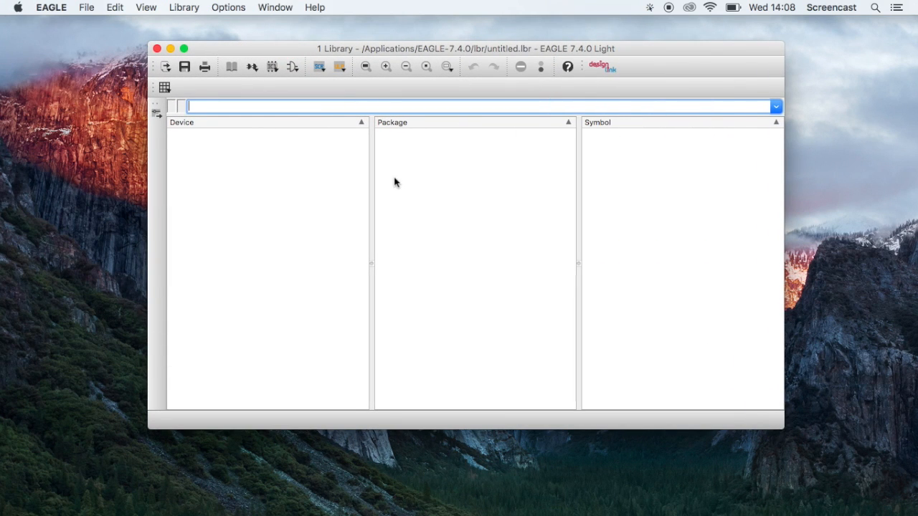
mouse_move(384, 175)
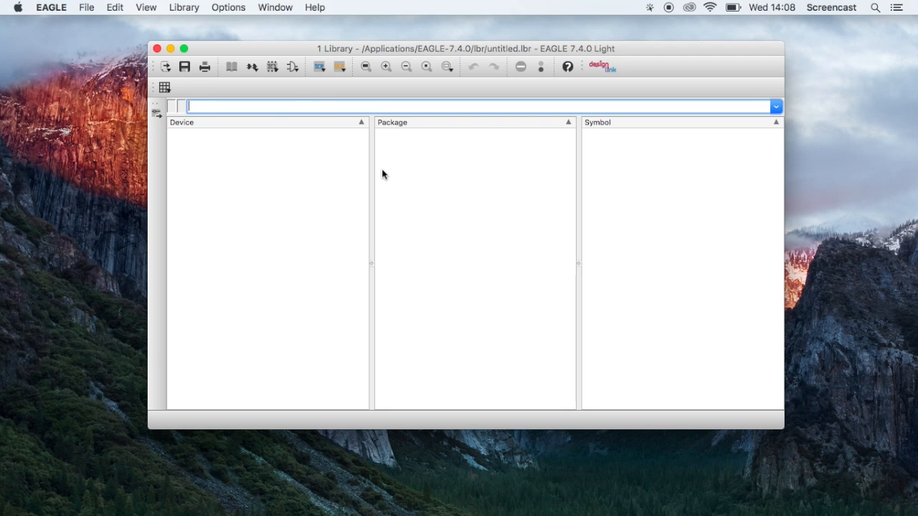
mouse_move(292, 67)
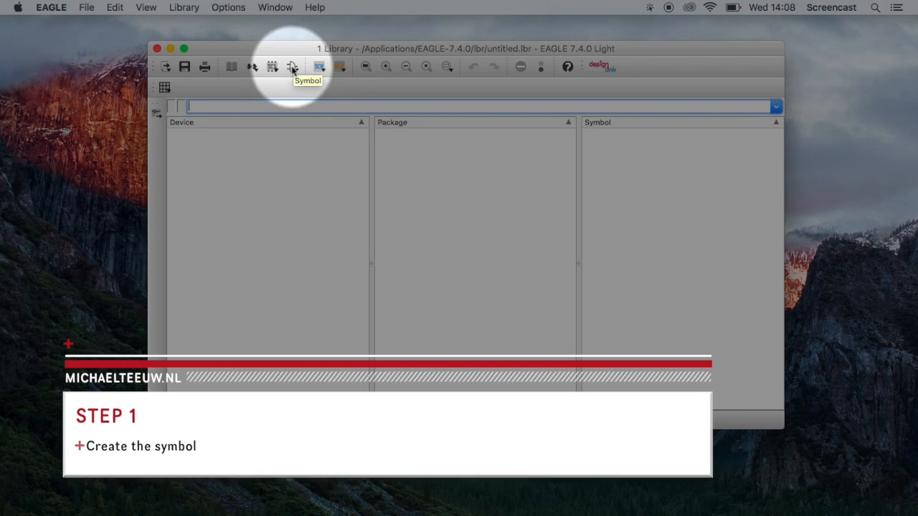
- Create a symbol named DRV8825 and confirm to open its blank editor
left_click(293, 67)
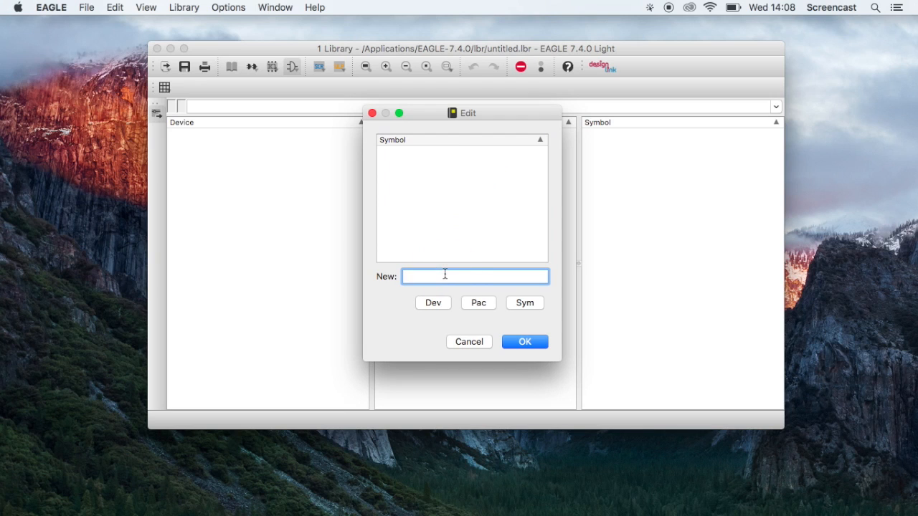
type("DRV8825")
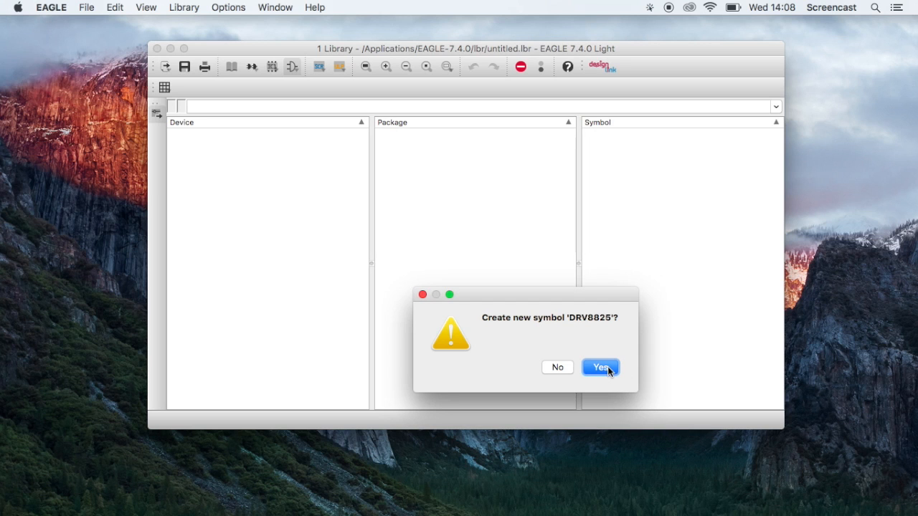
left_click(599, 367)
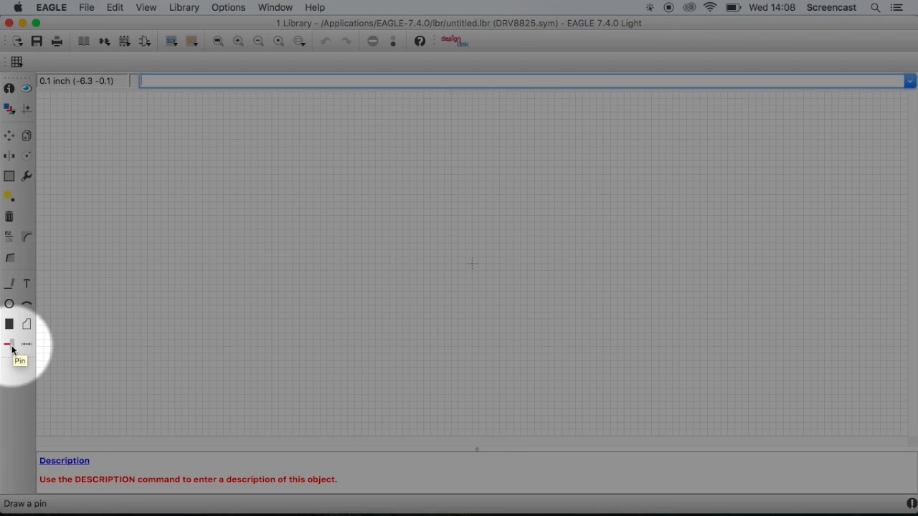
- Place eight pins down the left column and eight rotated pins down the right column
left_click(8, 344)
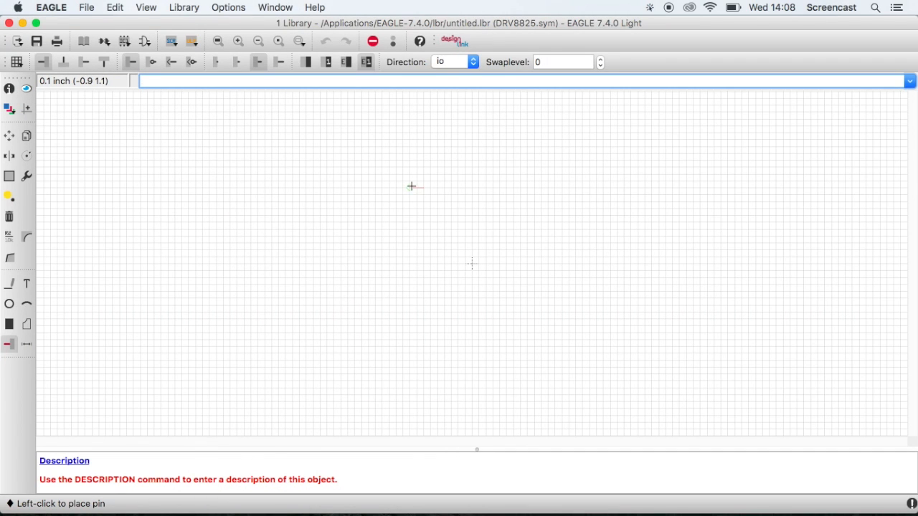
mouse_move(475, 258)
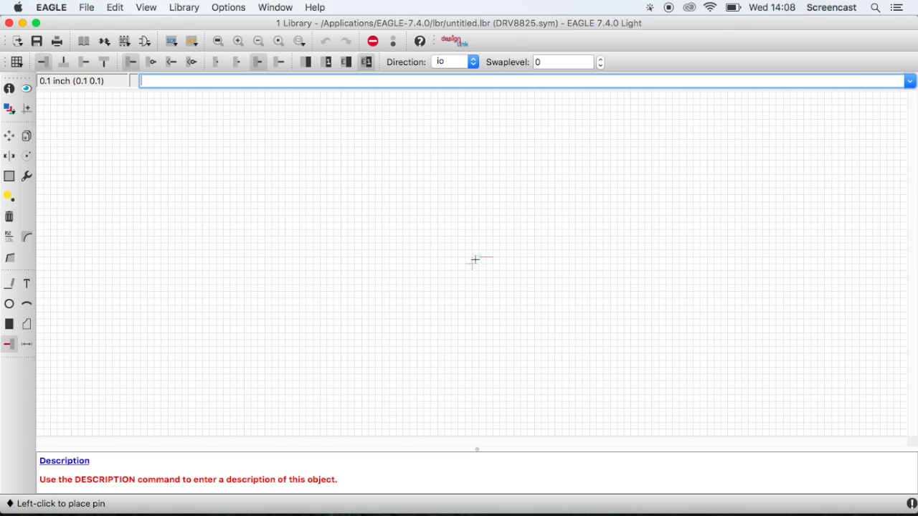
left_click(473, 263)
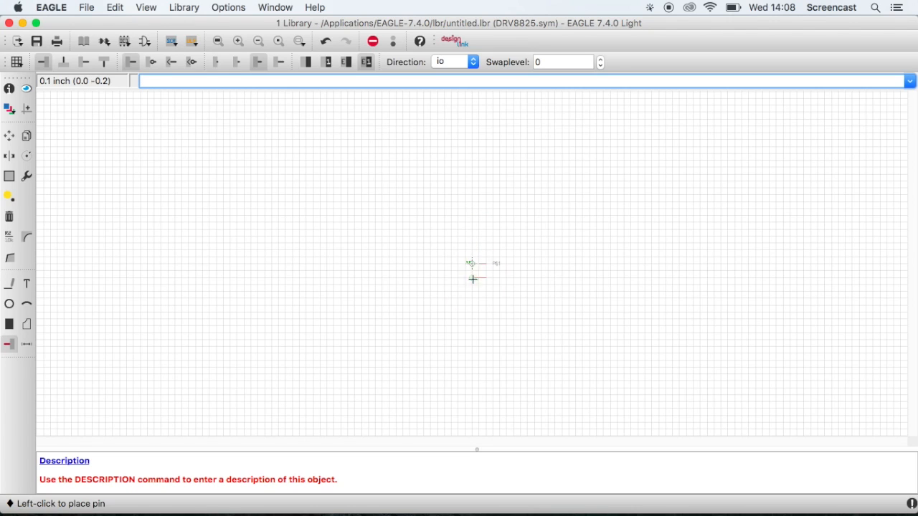
left_click(470, 333)
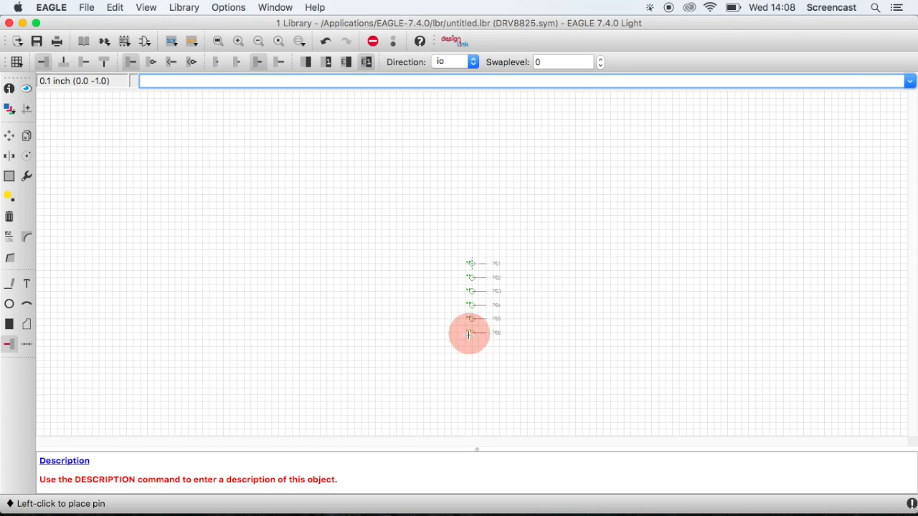
left_click(470, 333)
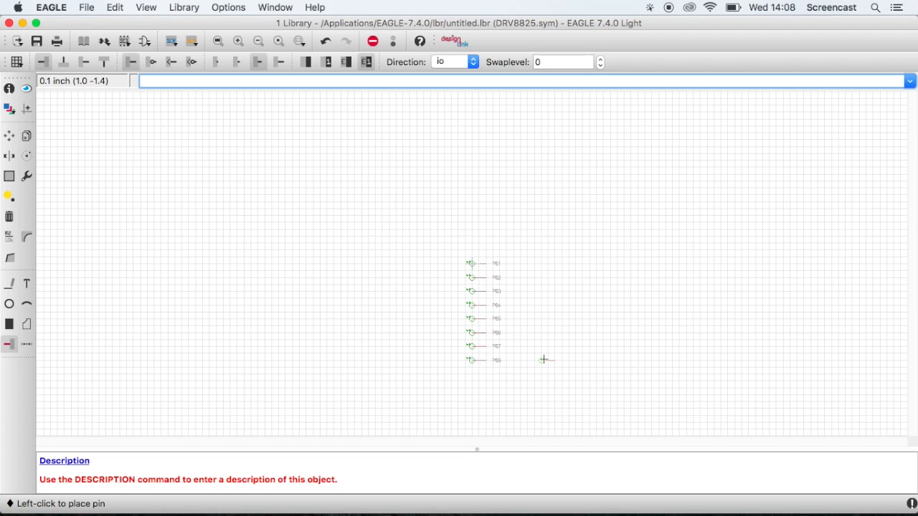
mouse_move(548, 358)
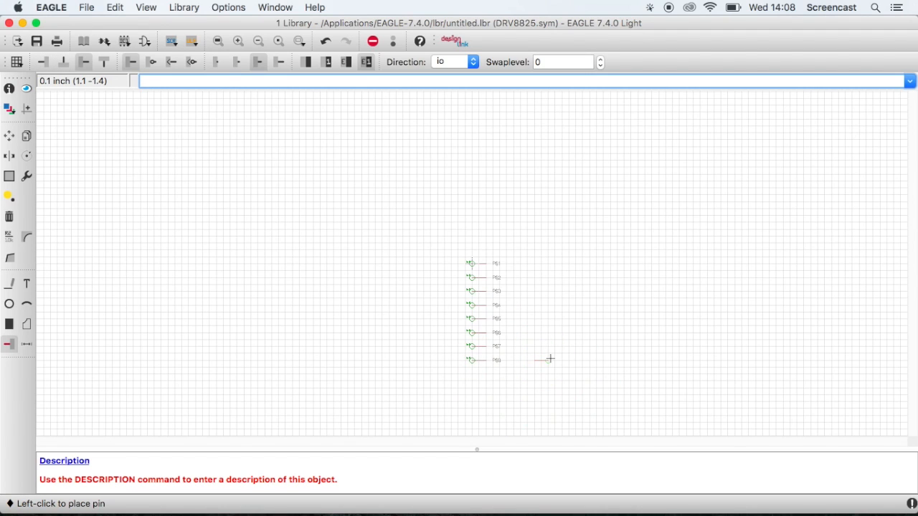
left_click(555, 358)
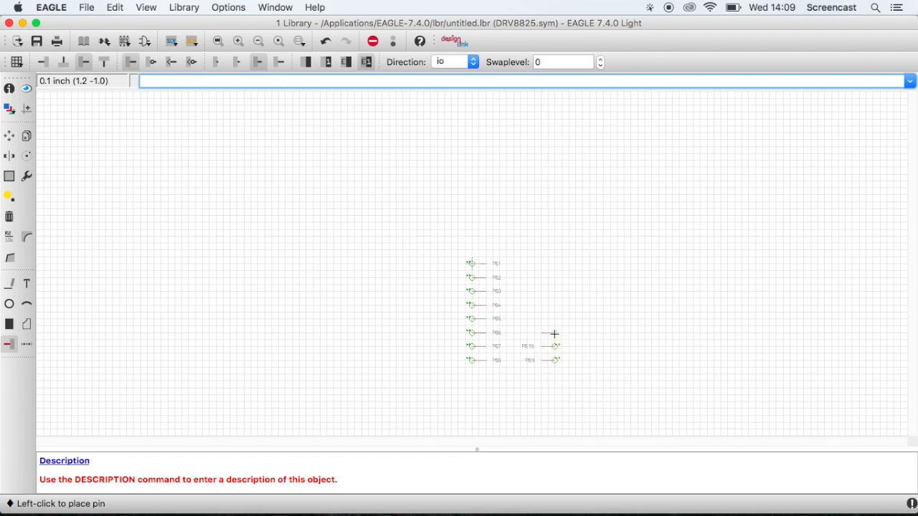
left_click(553, 278)
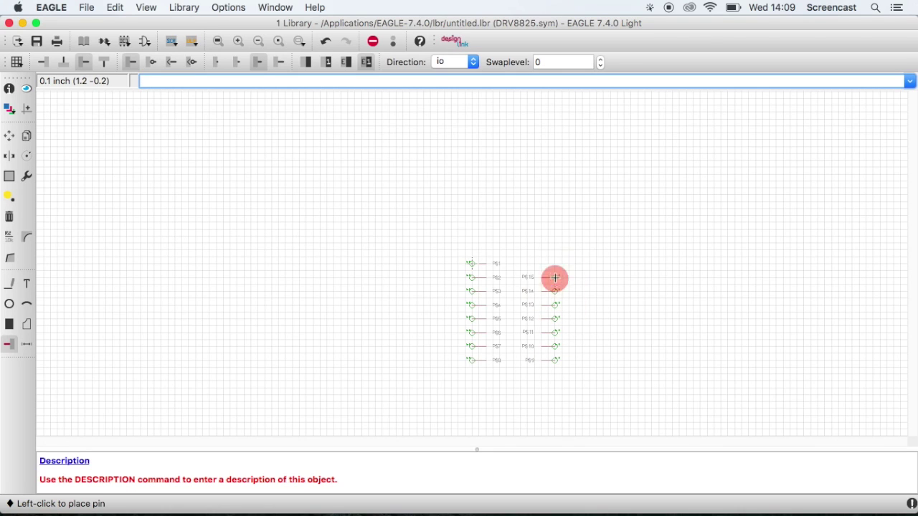
left_click(553, 264)
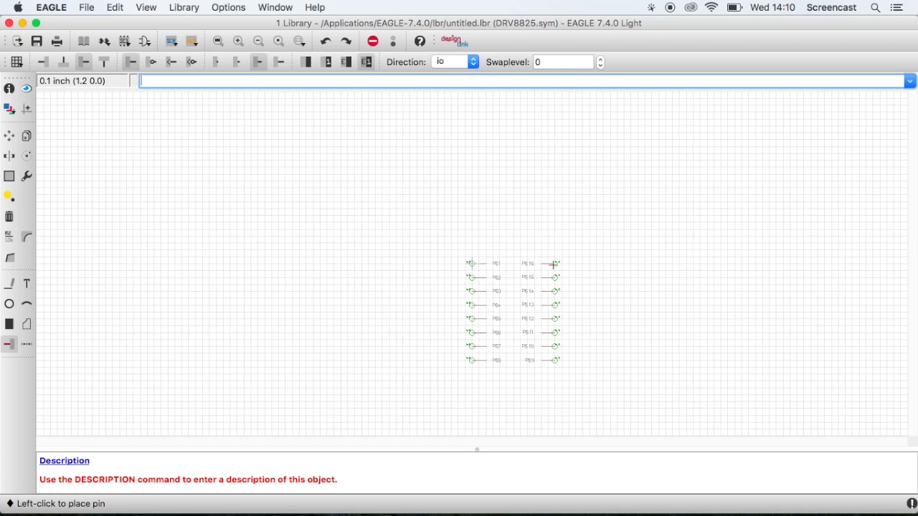
mouse_move(40, 293)
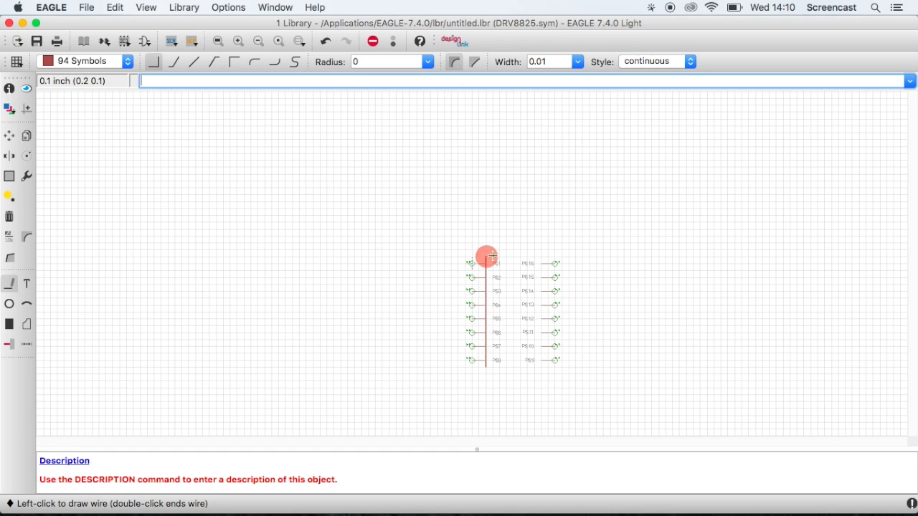
- Draw the rectangular symbol body enclosing the two pin columns
left_click(486, 256)
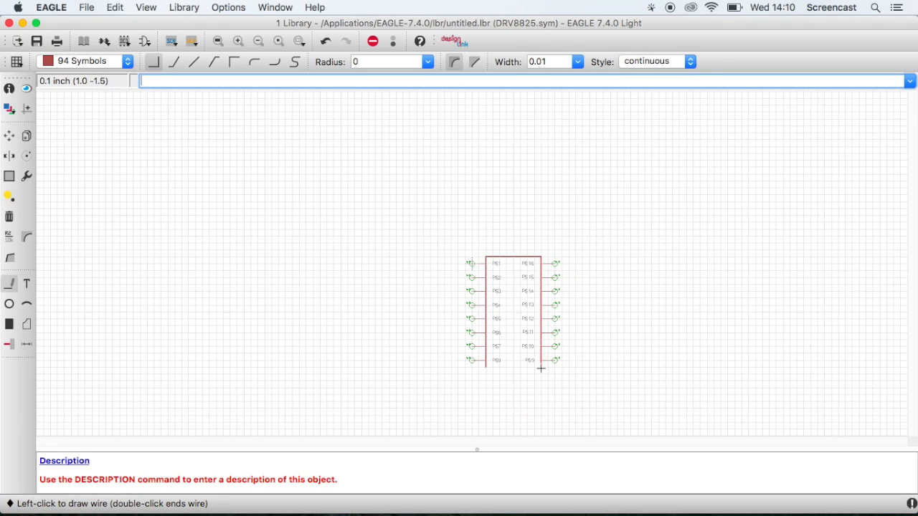
mouse_move(486, 367)
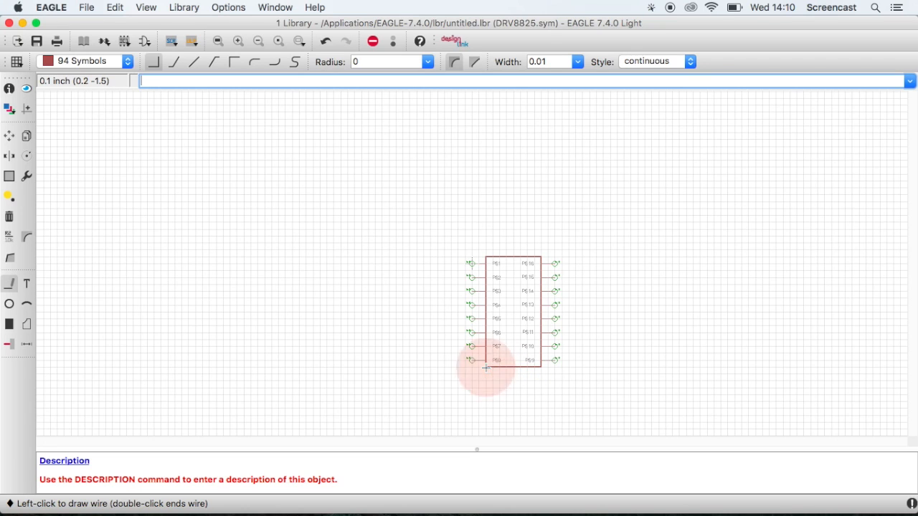
left_click(218, 41)
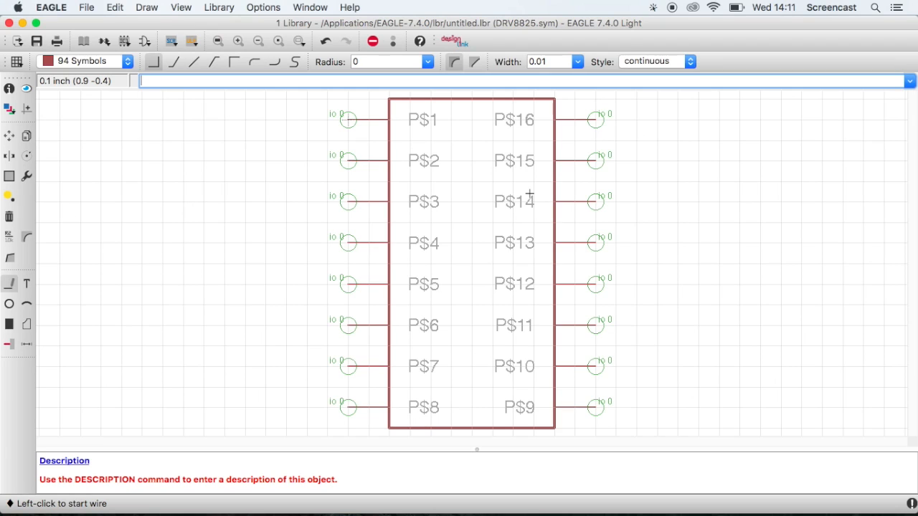
mouse_move(347, 162)
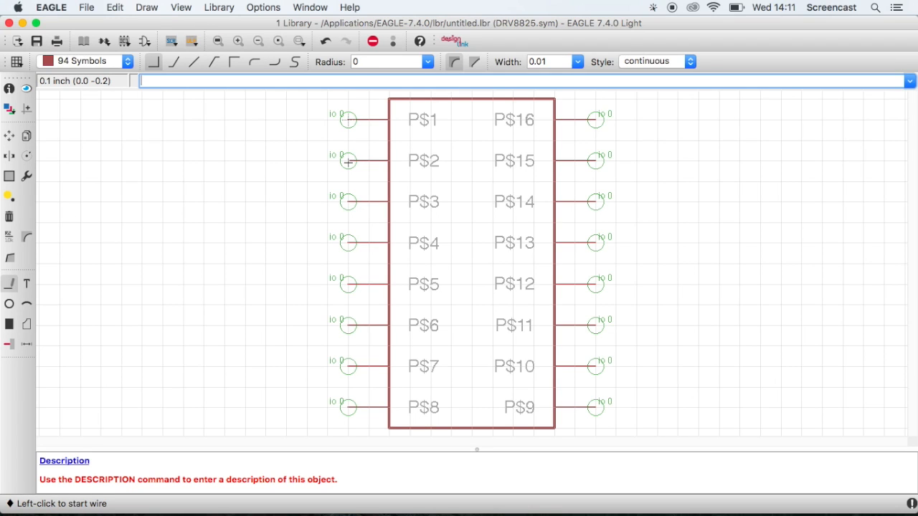
mouse_move(358, 160)
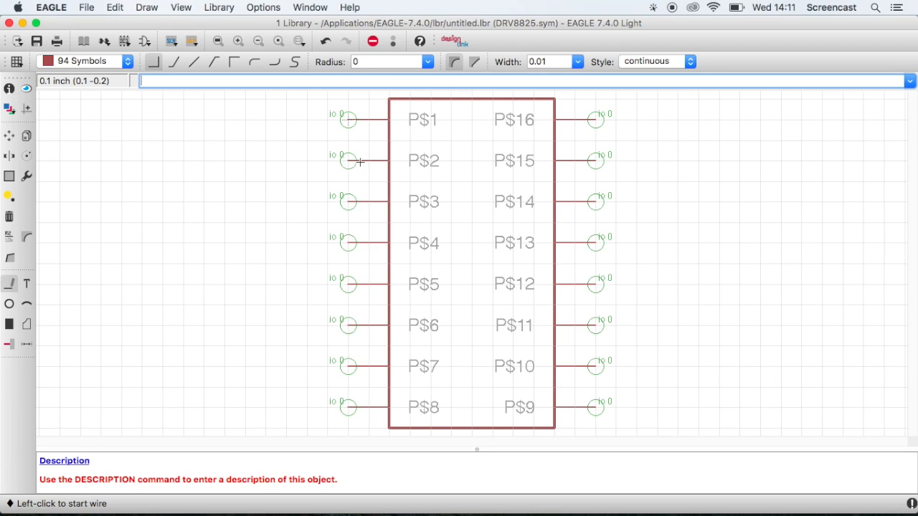
mouse_move(41, 157)
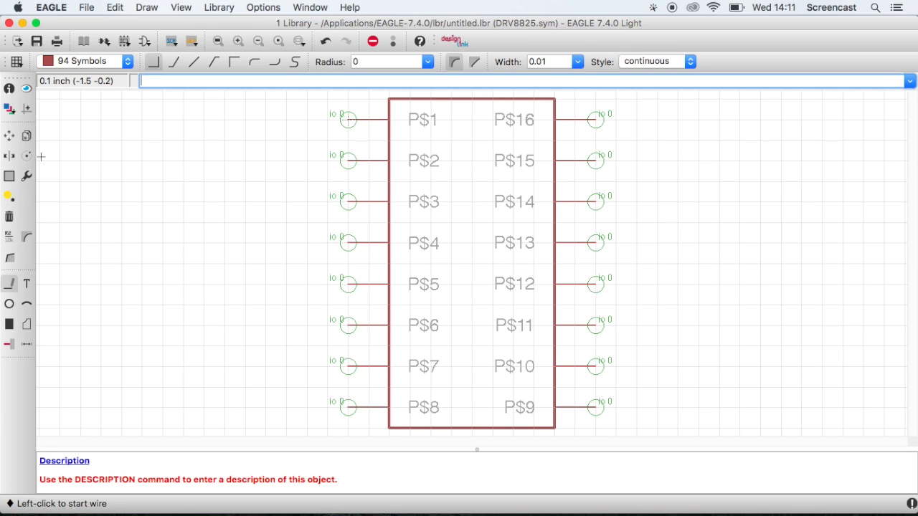
mouse_move(129, 223)
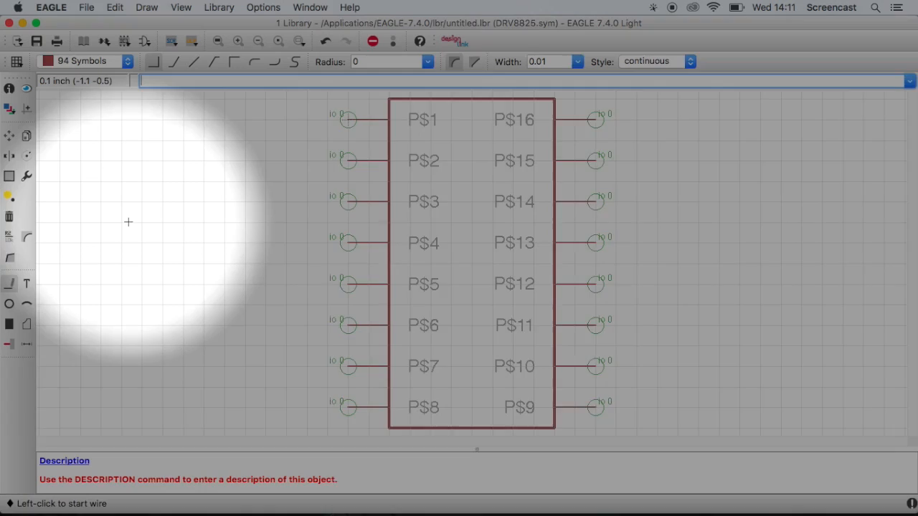
- Name the left-column pins ENABLE, M0, M1, M2, RESET, SLEEP, STEP, DIR
left_click(9, 241)
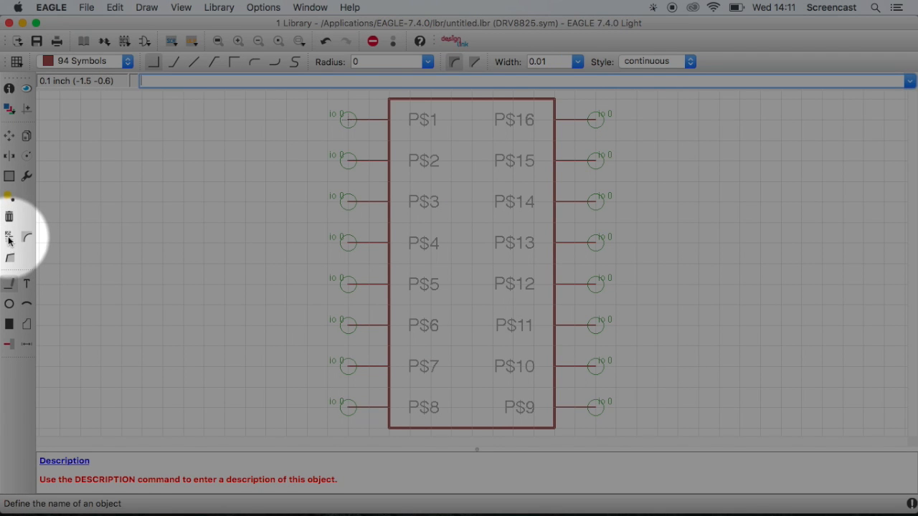
left_click(8, 237)
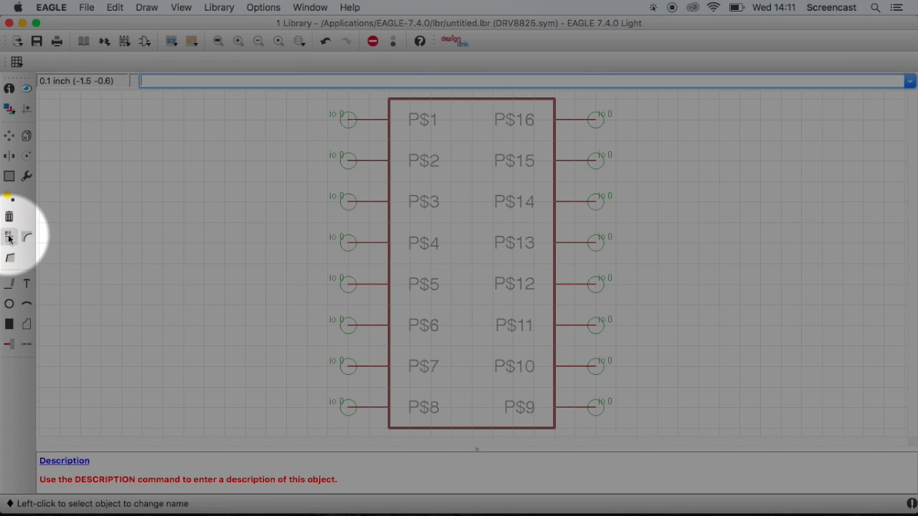
left_click(347, 119)
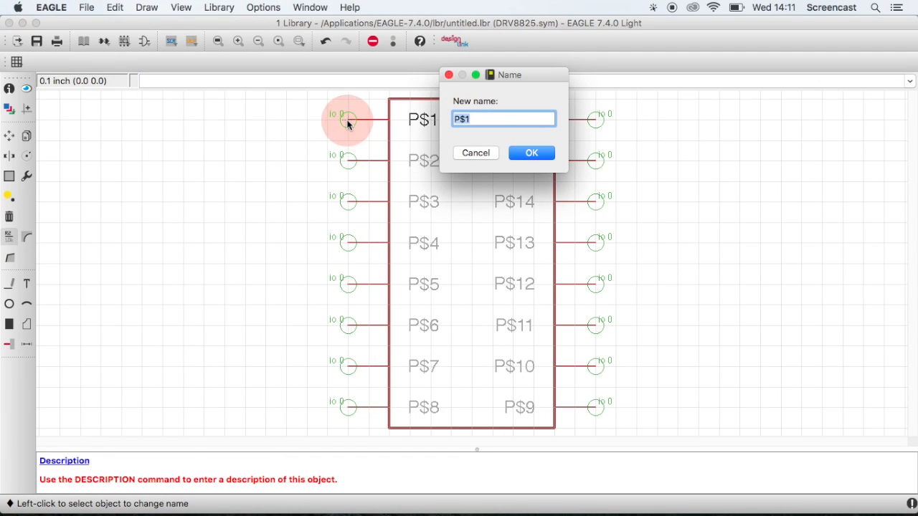
type("ENA")
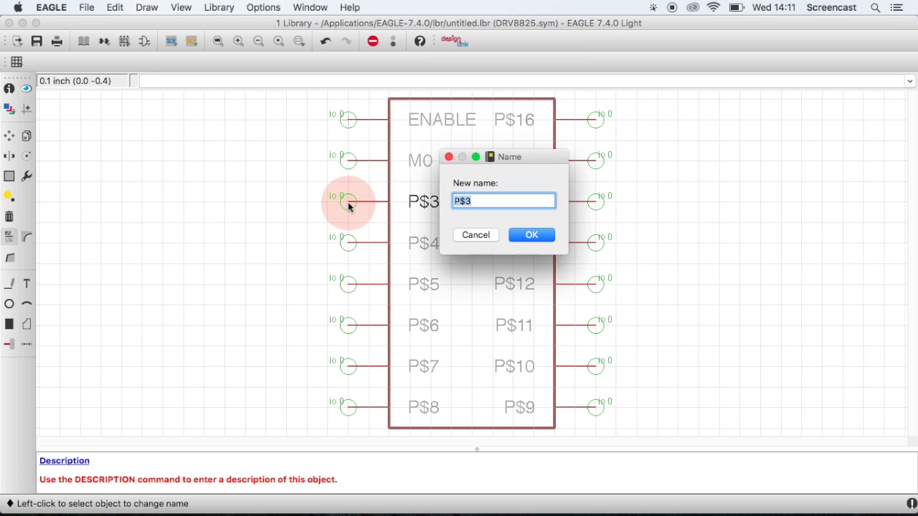
left_click(531, 235)
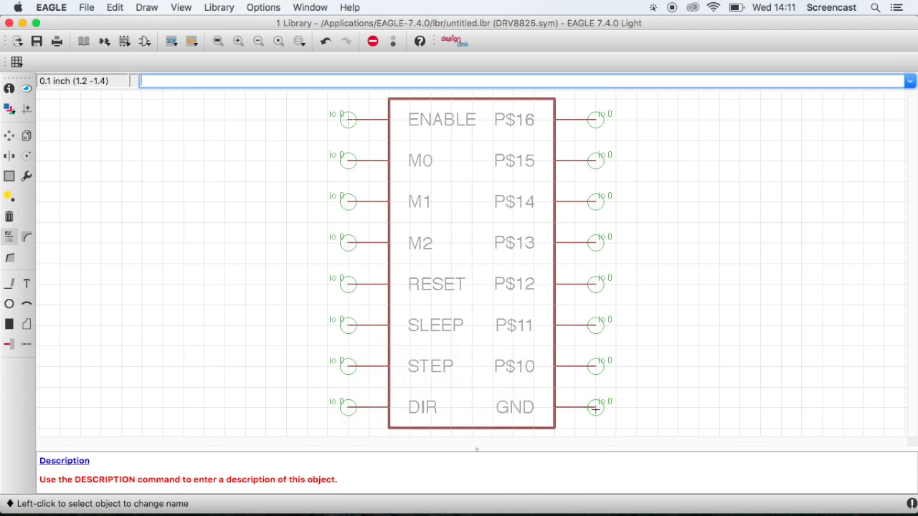
- Name the right-column pins VMOT, GNDMOT, B2, B1, A1, A2, FAULT, GND
left_click(595, 324)
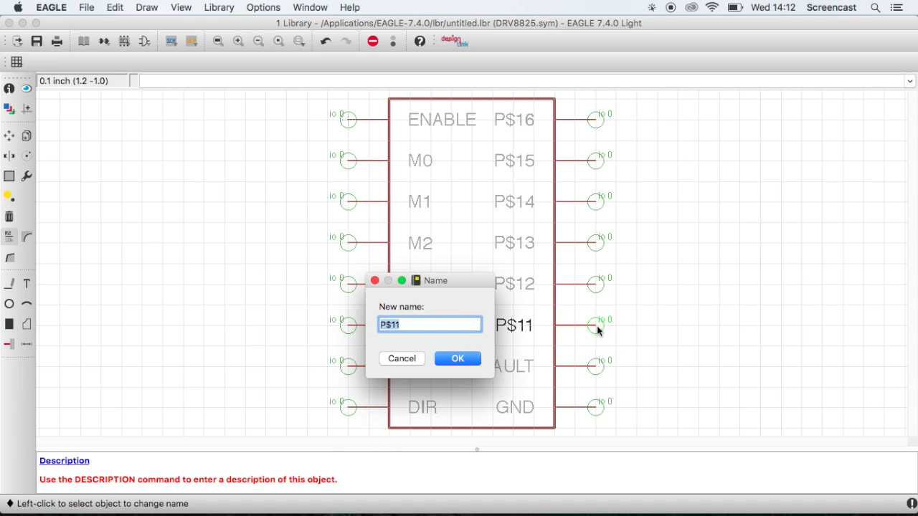
left_click(456, 358)
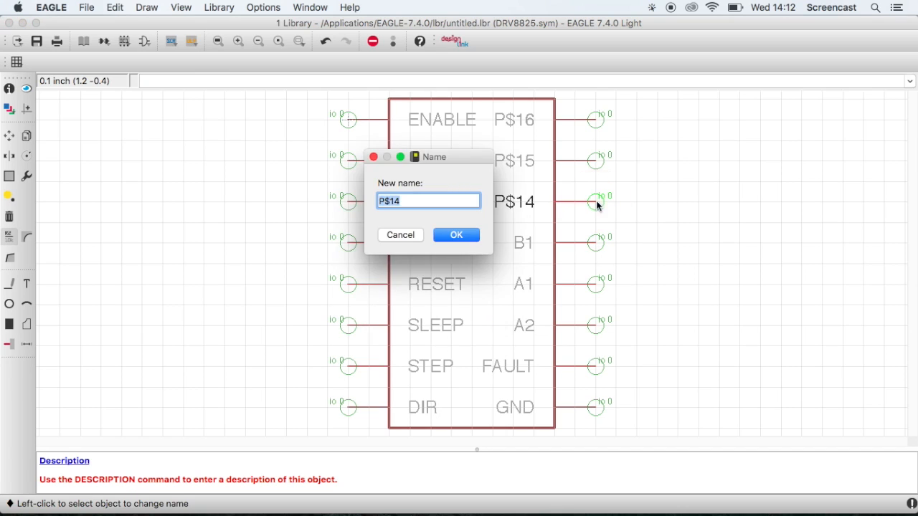
left_click(455, 235)
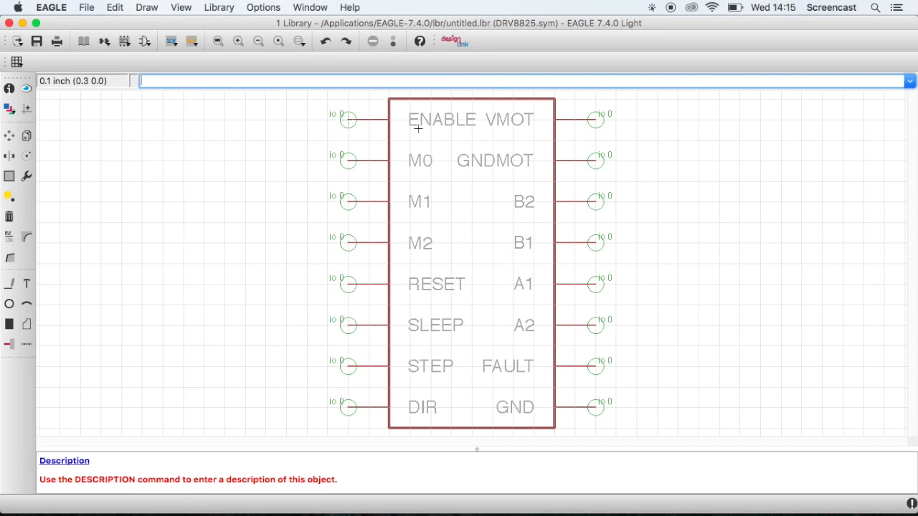
mouse_move(392, 123)
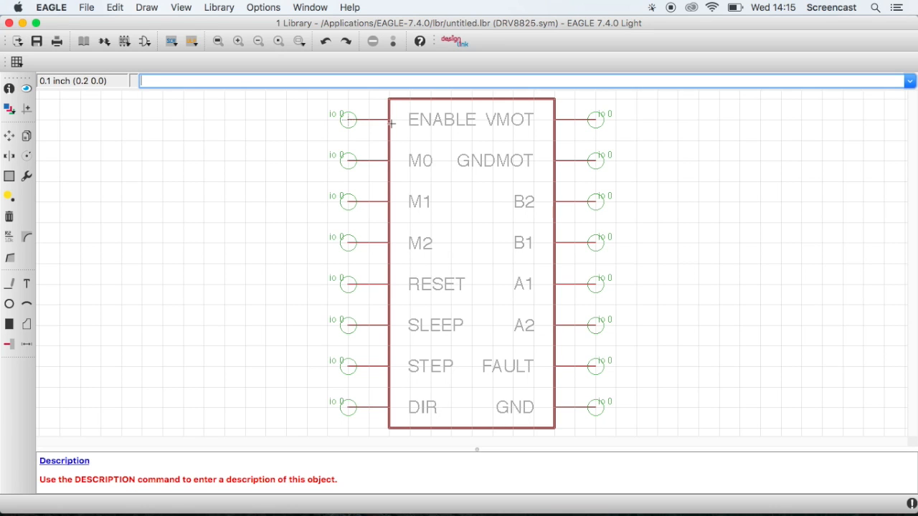
- Add a >NAME label on layer 95 Names above the symbol body
scroll("down", 3)
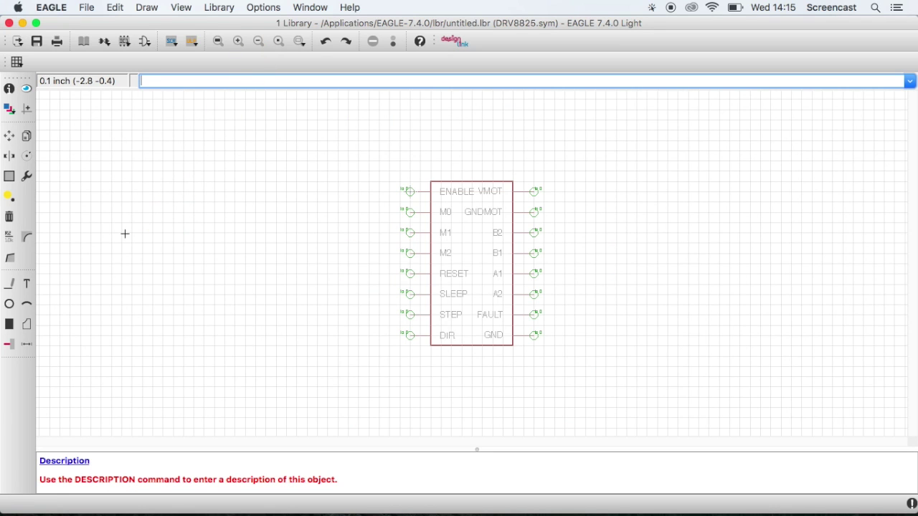
left_click(26, 284)
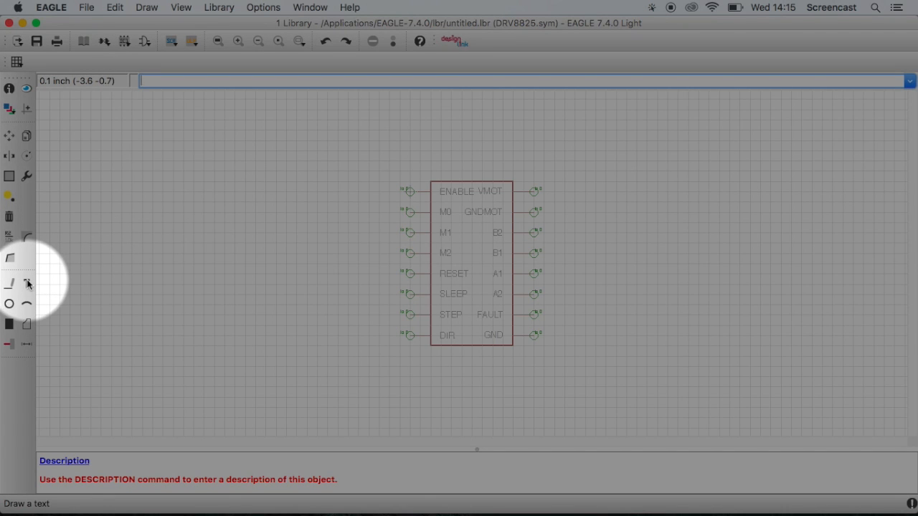
mouse_move(25, 284)
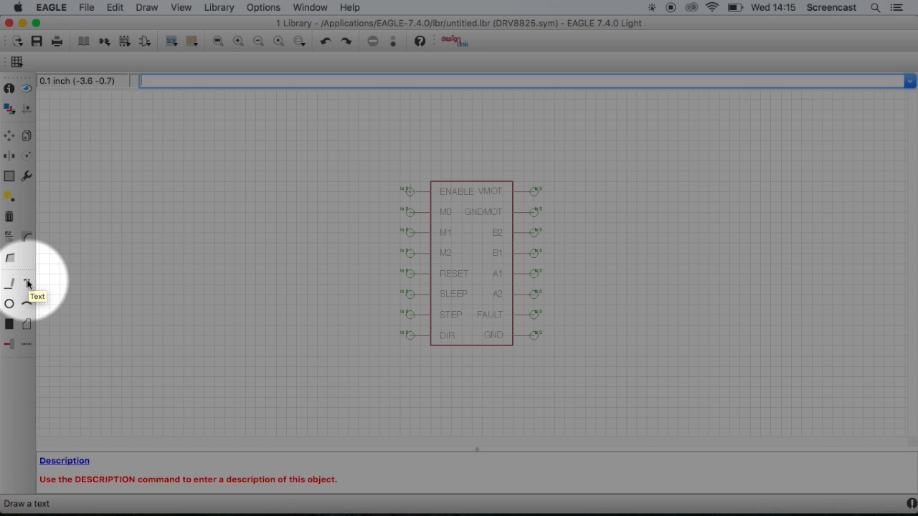
left_click(26, 284)
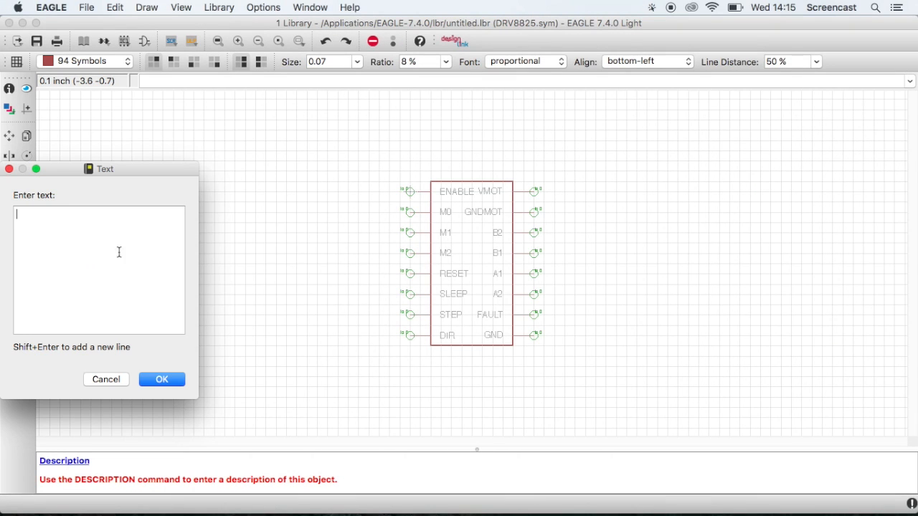
left_click_drag(106, 169, 293, 135)
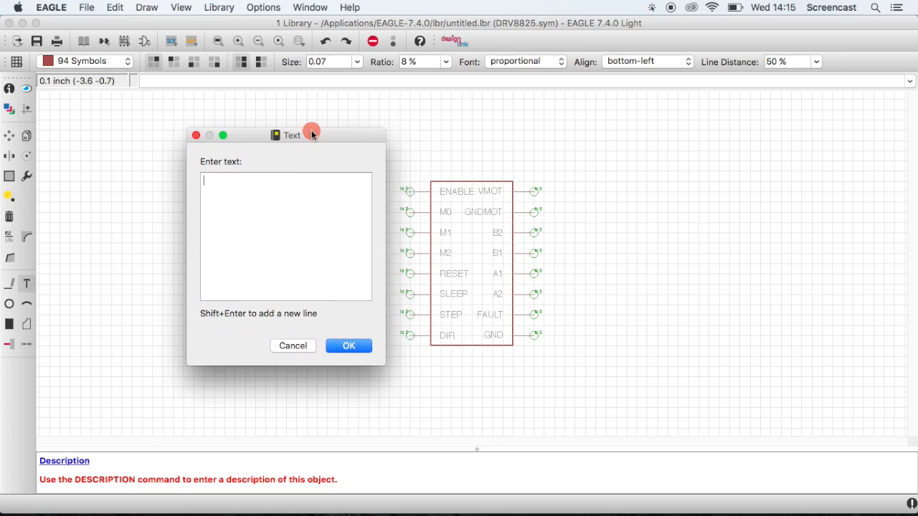
type(">")
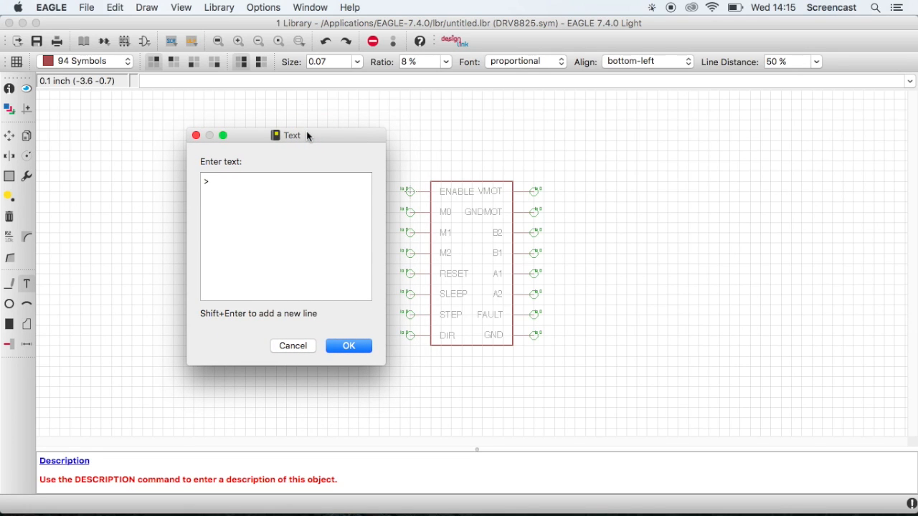
type("NAME")
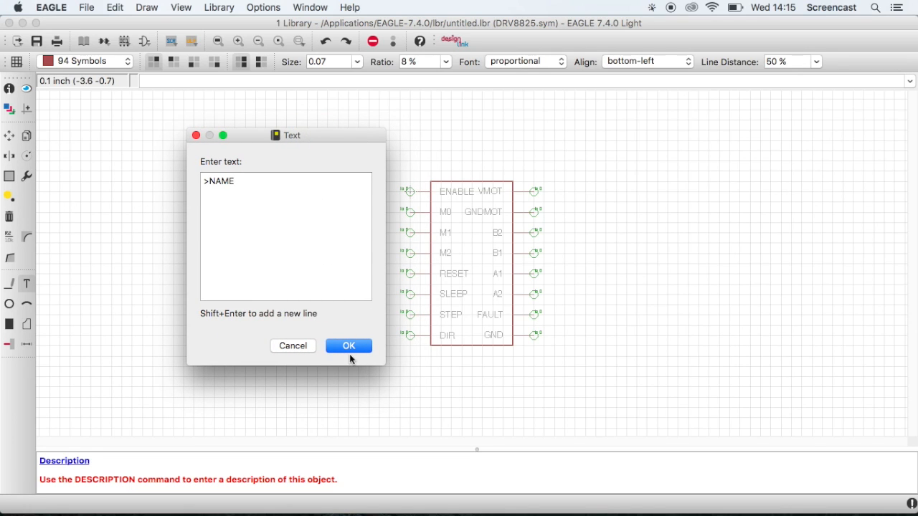
left_click(348, 345)
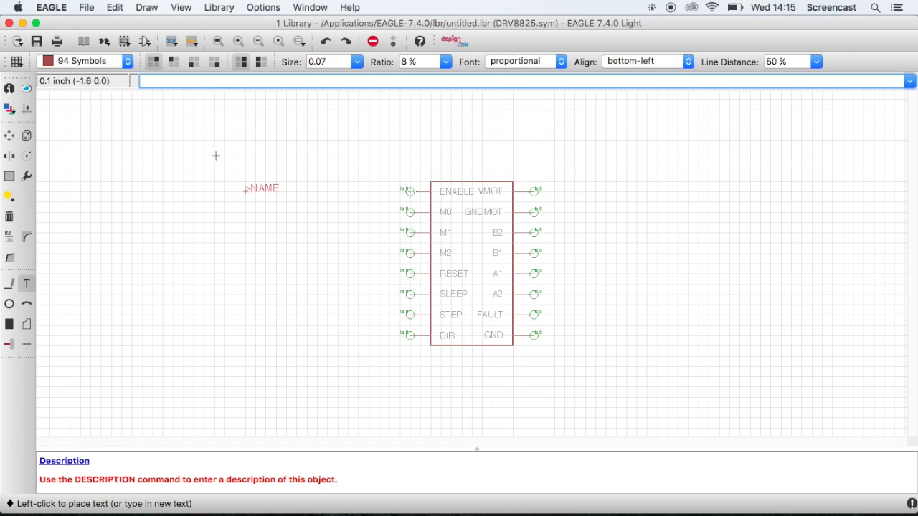
left_click(79, 60)
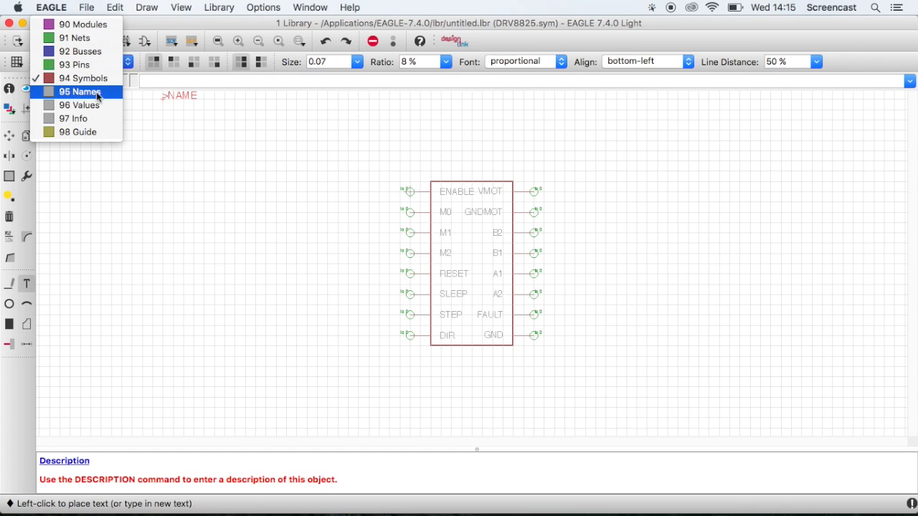
left_click(80, 92)
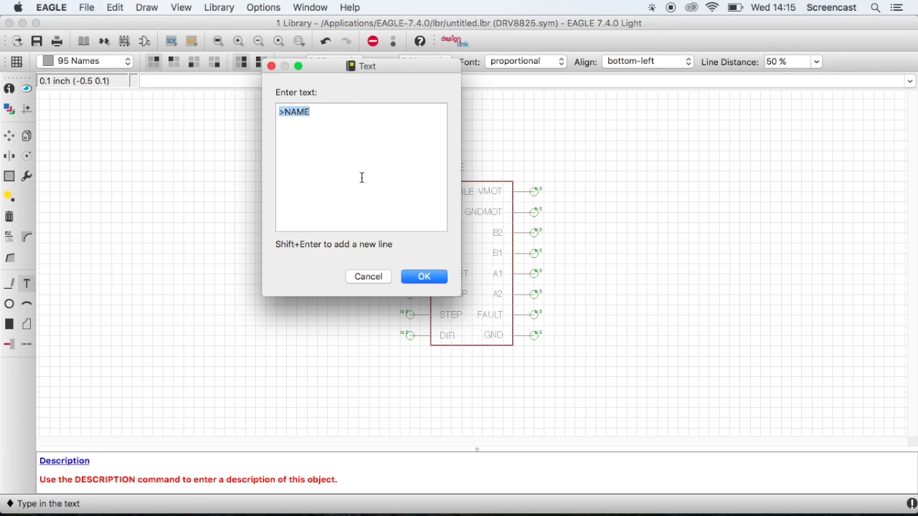
- Add a >VALUE label on layer 96 Values below the symbol body
type("VAU")
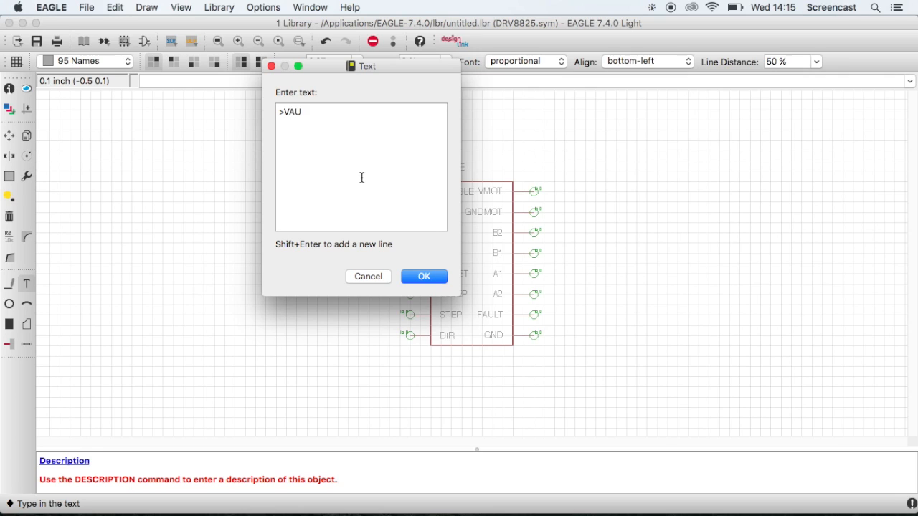
type("LE")
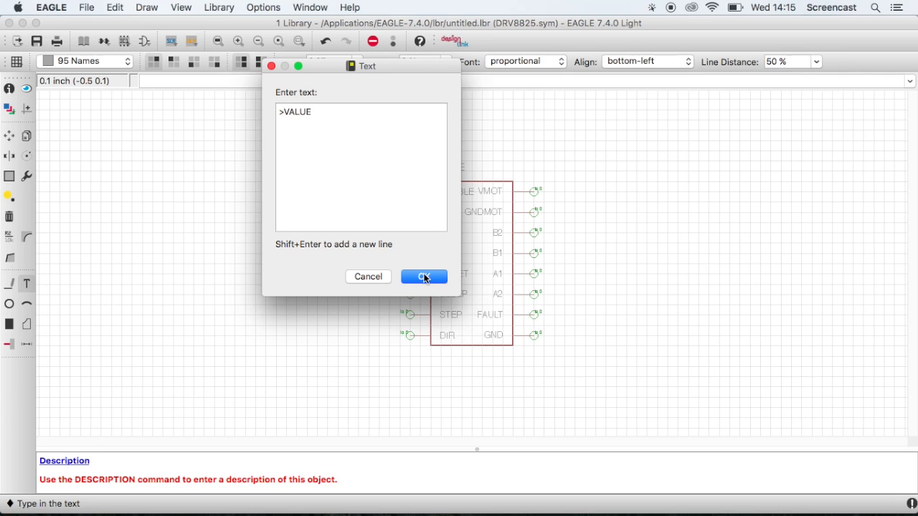
left_click(425, 277)
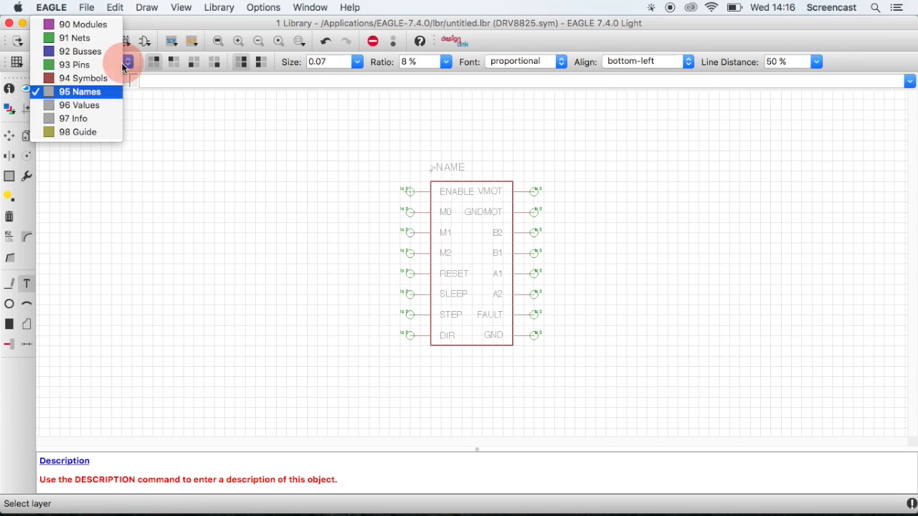
left_click(79, 105)
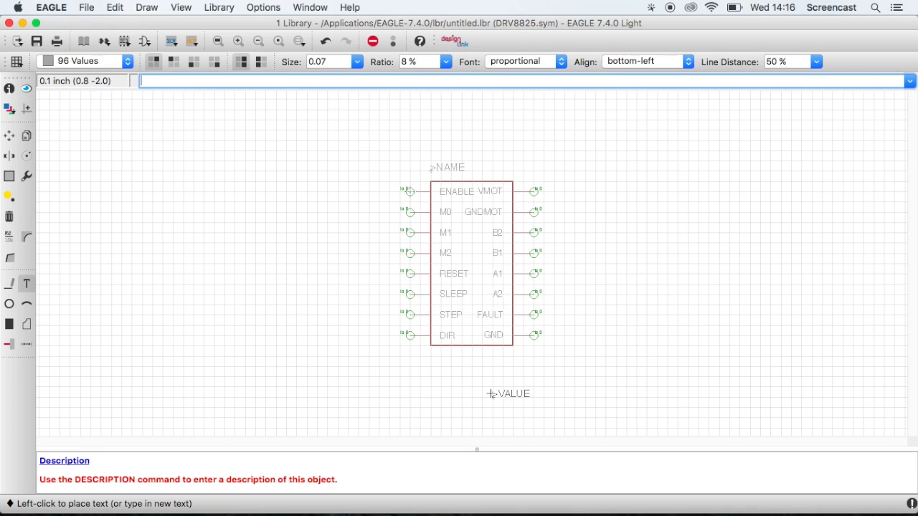
mouse_move(431, 363)
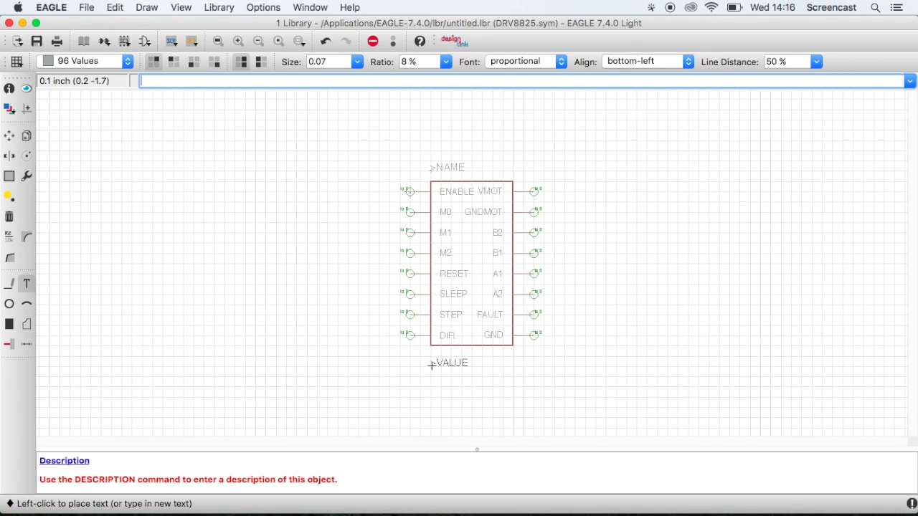
mouse_move(394, 328)
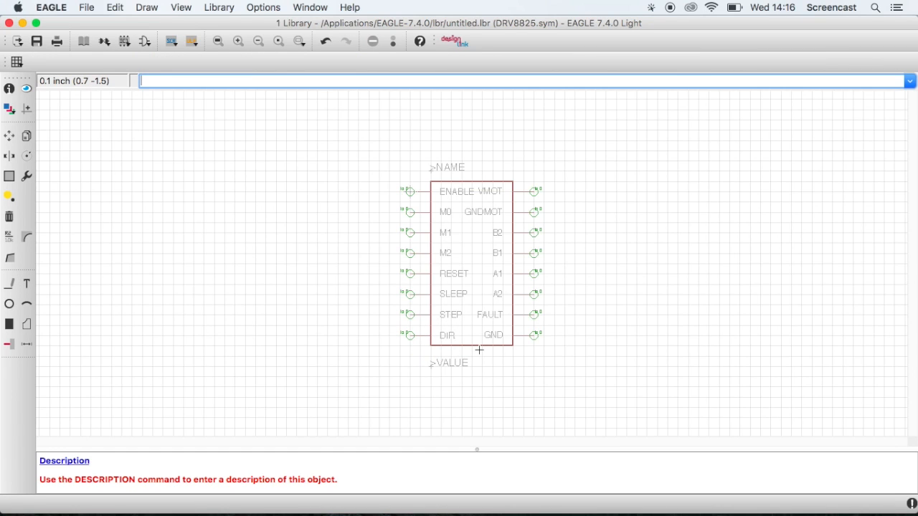
mouse_move(473, 347)
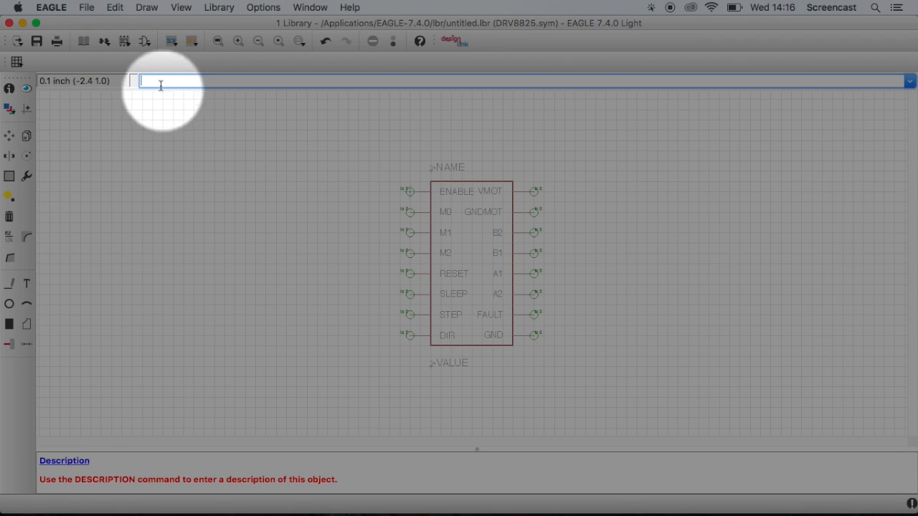
- Create a new package named DRV8825 and open its editor
left_click(123, 40)
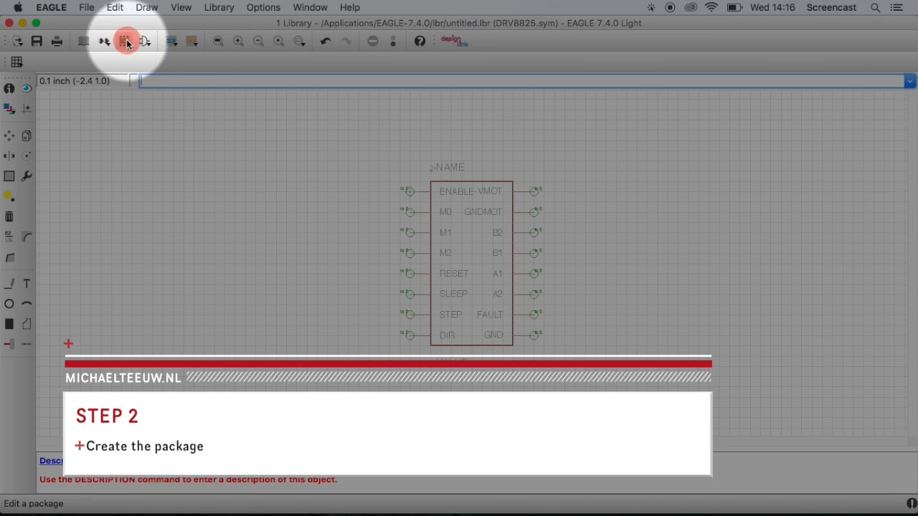
left_click(124, 41)
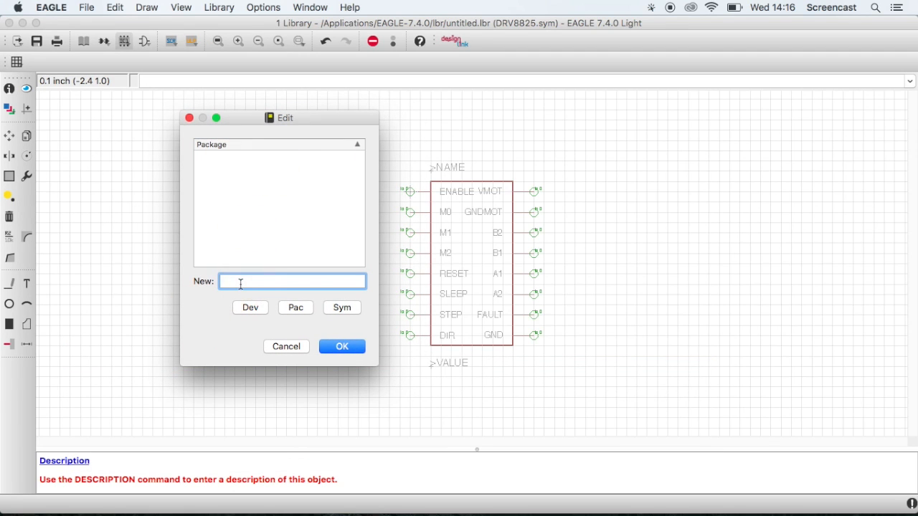
type("DRV8825")
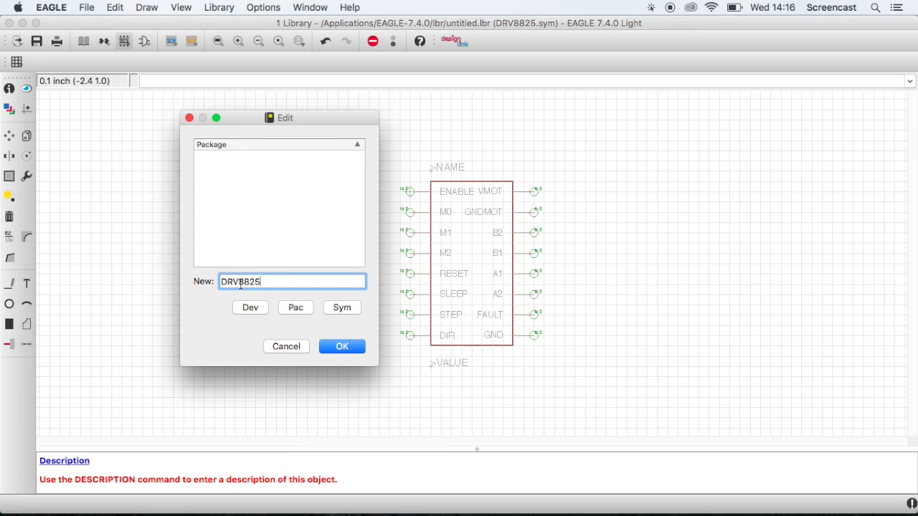
left_click(295, 306)
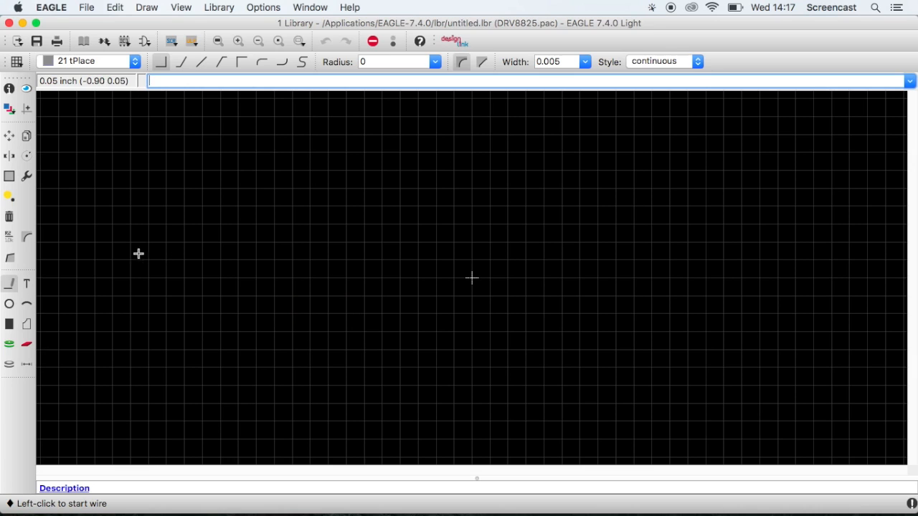
- Draw the package's rectangular outline with the Wire tool on the tPlace layer
left_click(10, 284)
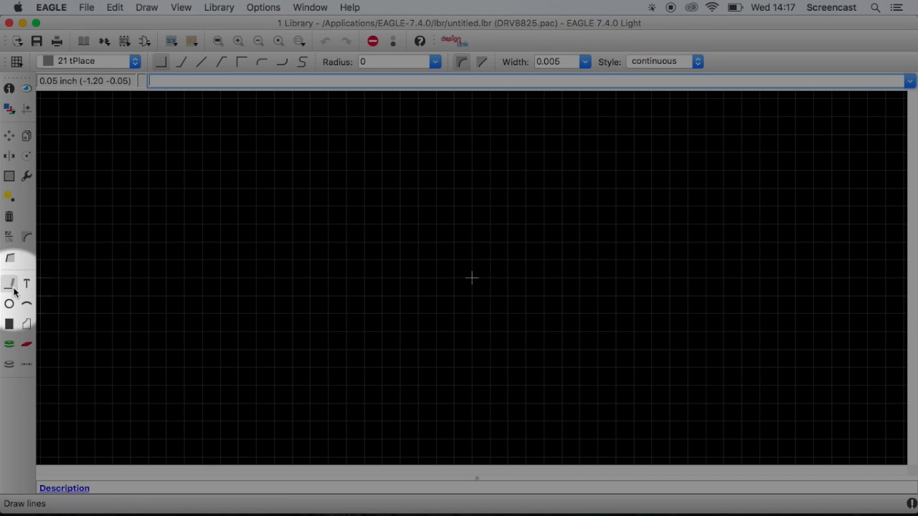
mouse_move(10, 285)
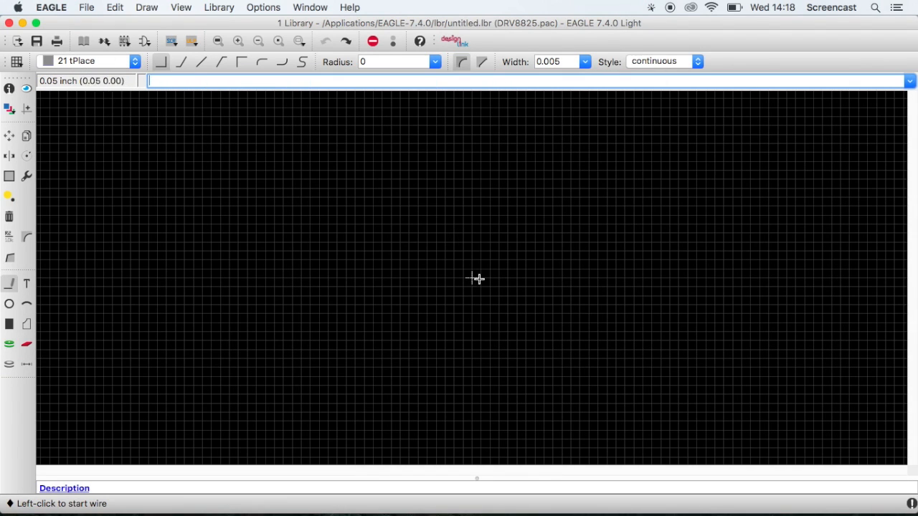
left_click(470, 278)
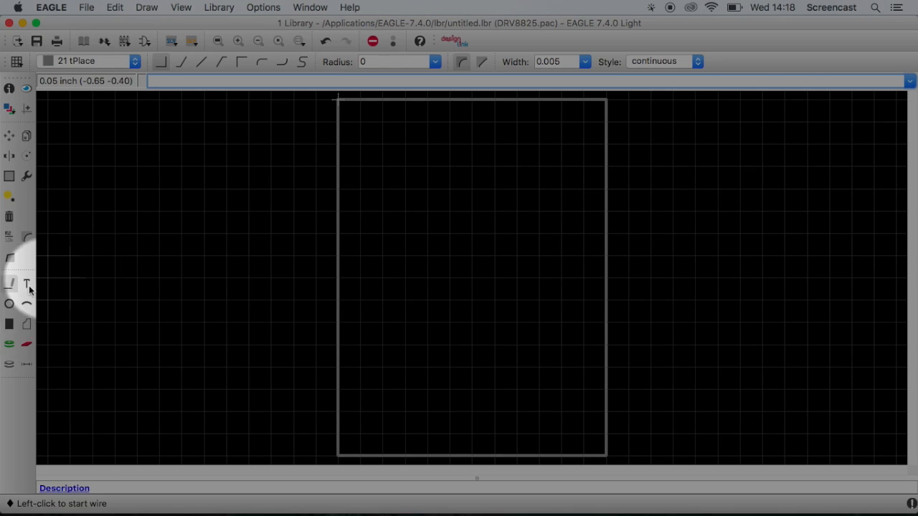
- Place sixteen through-hole pads of 0.07 diameter in two columns of eight
left_click(9, 324)
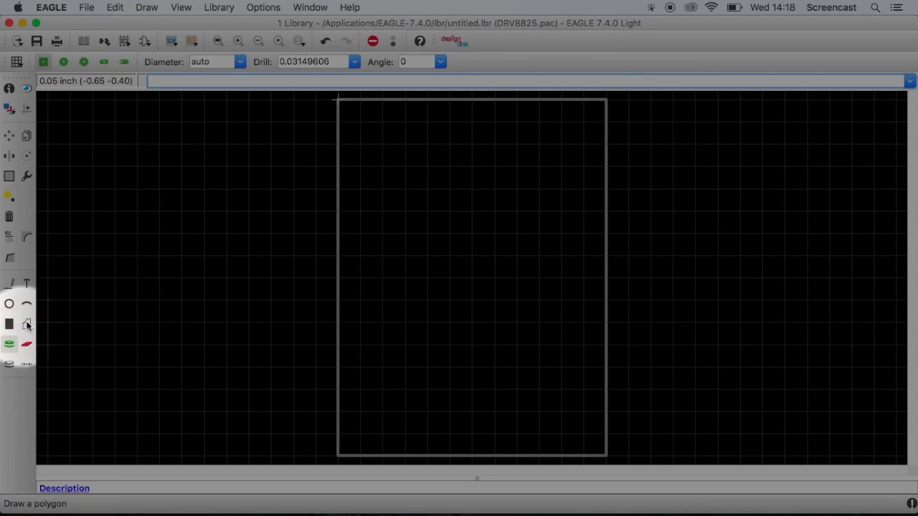
left_click(43, 61)
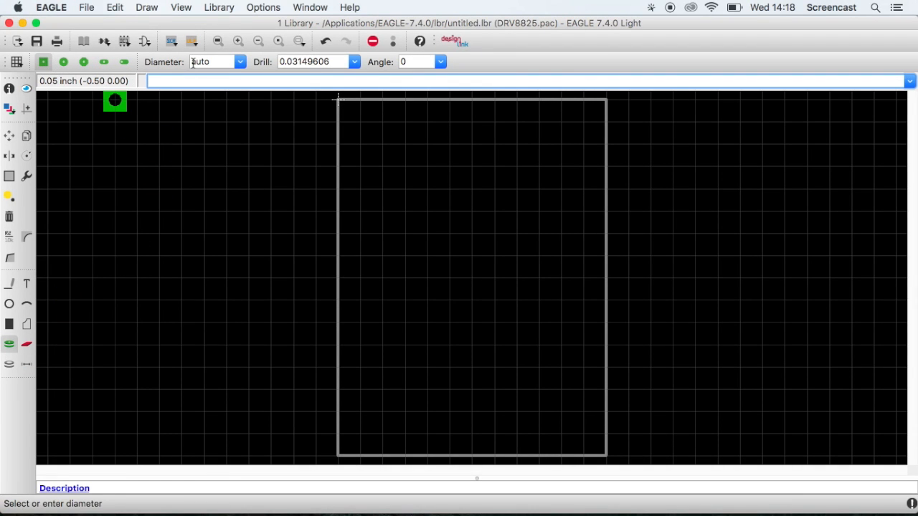
mouse_move(271, 143)
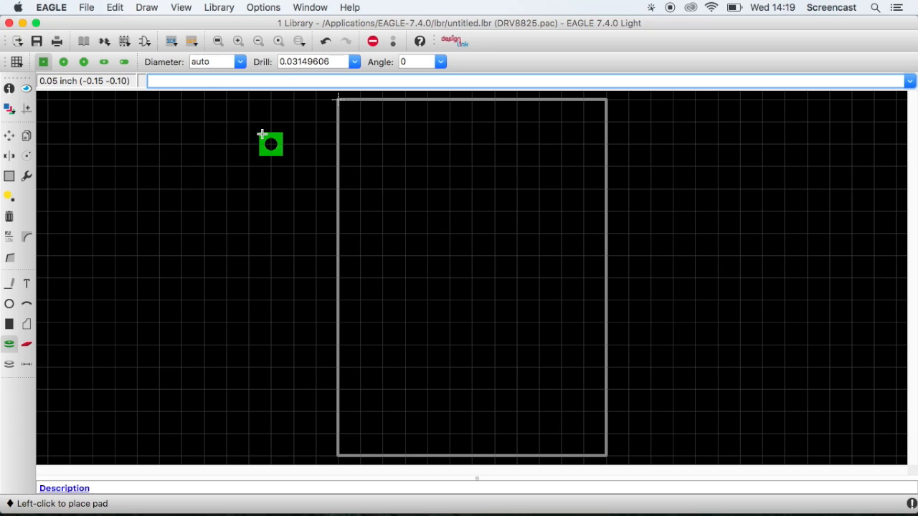
mouse_move(270, 145)
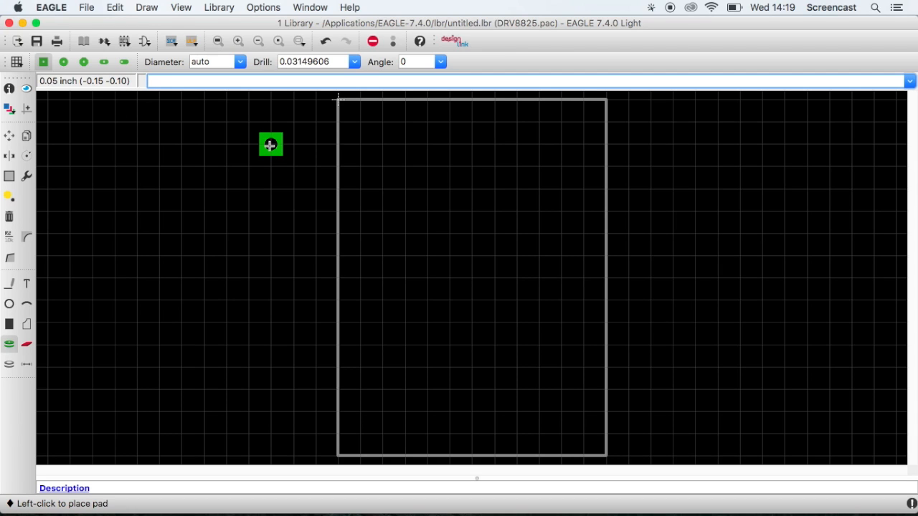
mouse_move(360, 143)
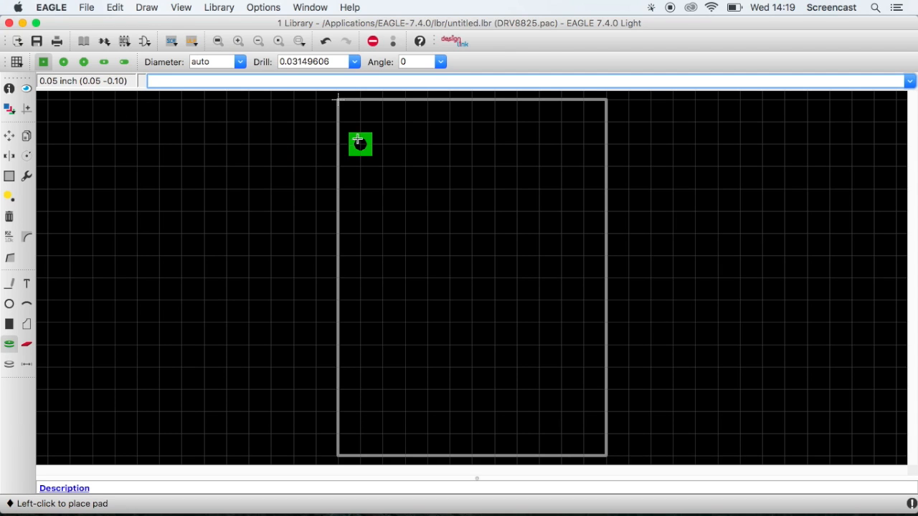
mouse_move(360, 122)
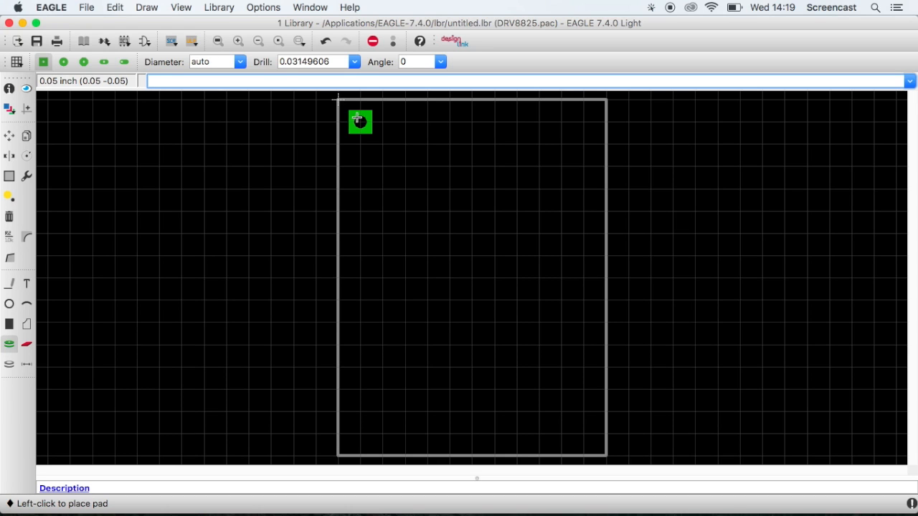
left_click(239, 62)
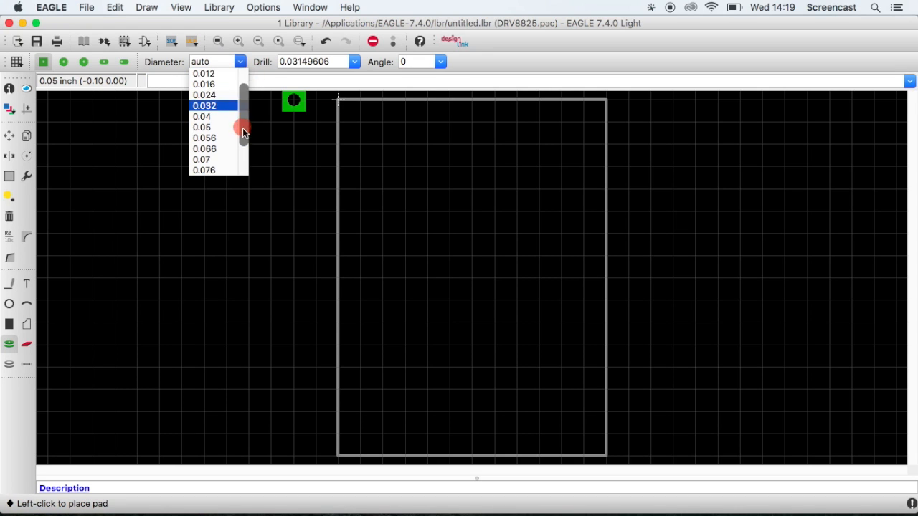
left_click(201, 159)
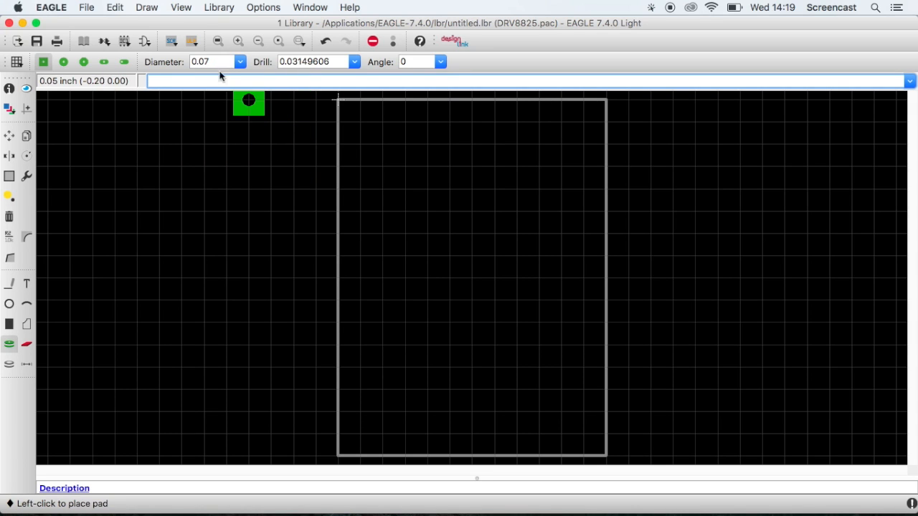
mouse_move(270, 122)
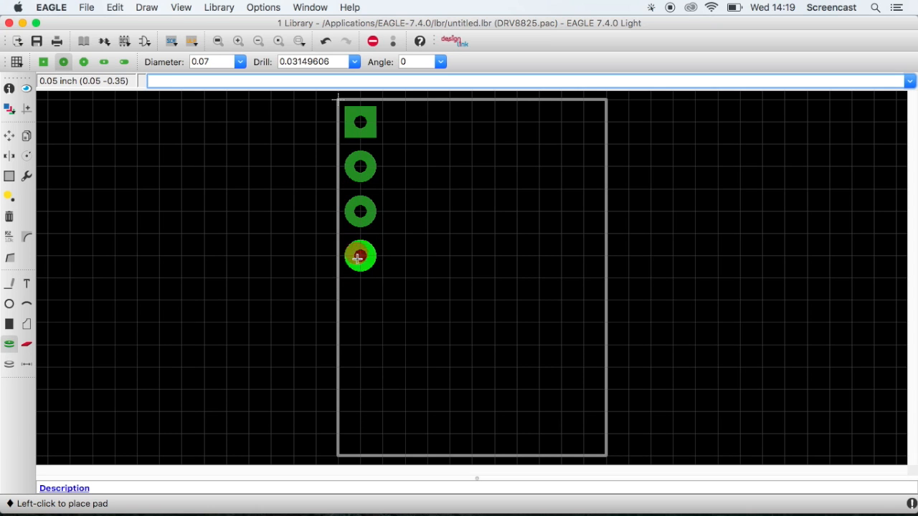
left_click(360, 255)
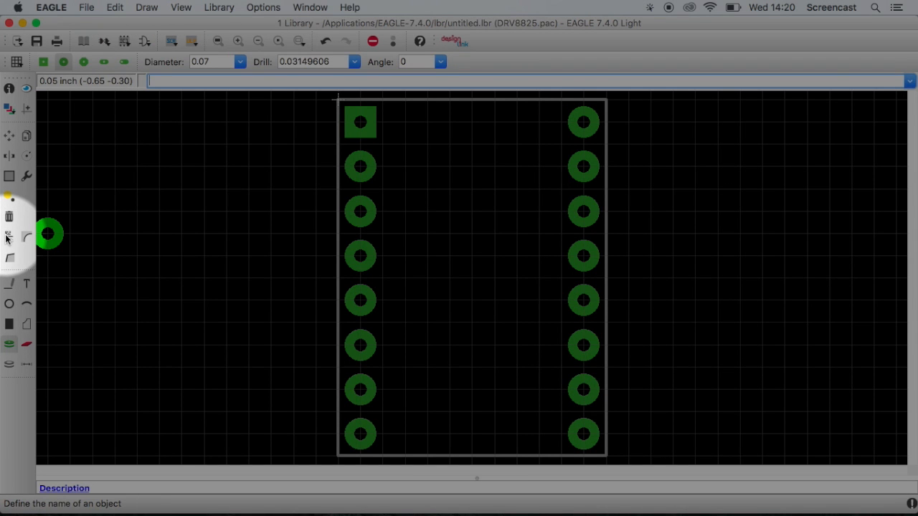
mouse_move(8, 237)
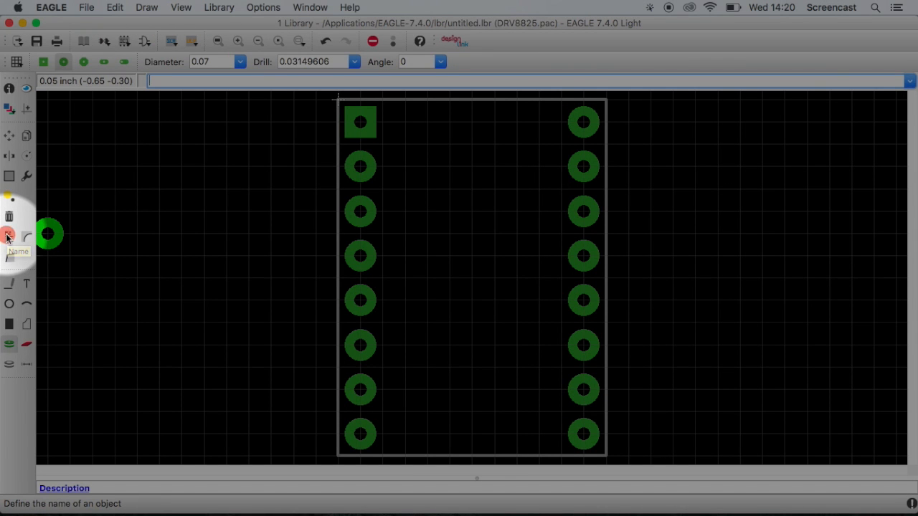
- Rename the left-column pads from their P$ defaults to the driver's signal names
left_click(9, 236)
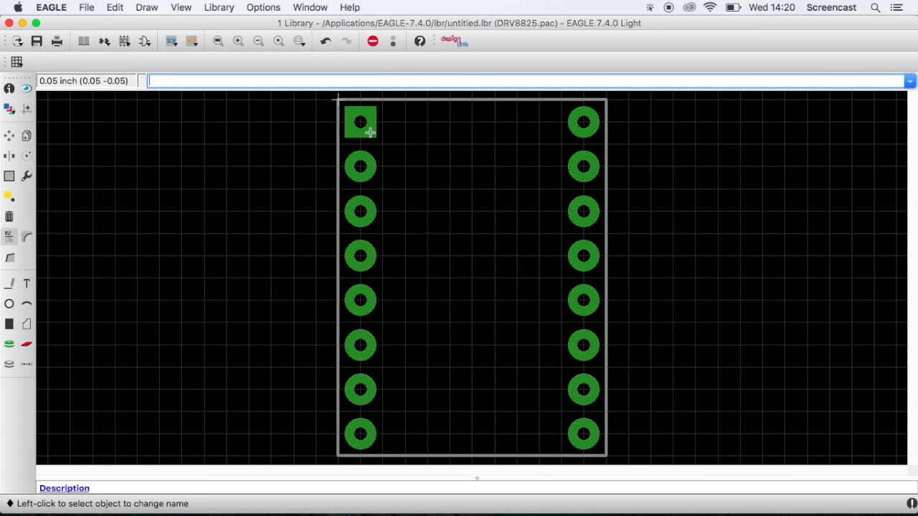
left_click(359, 122)
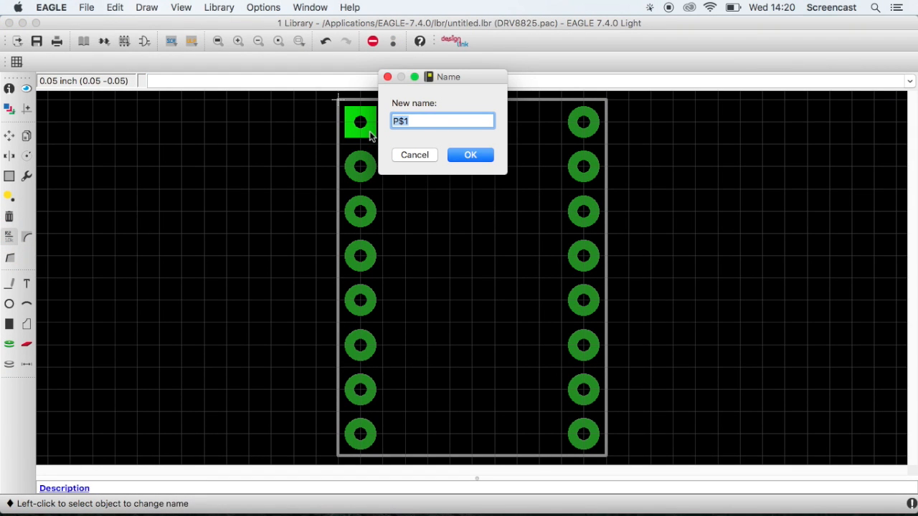
type("EA")
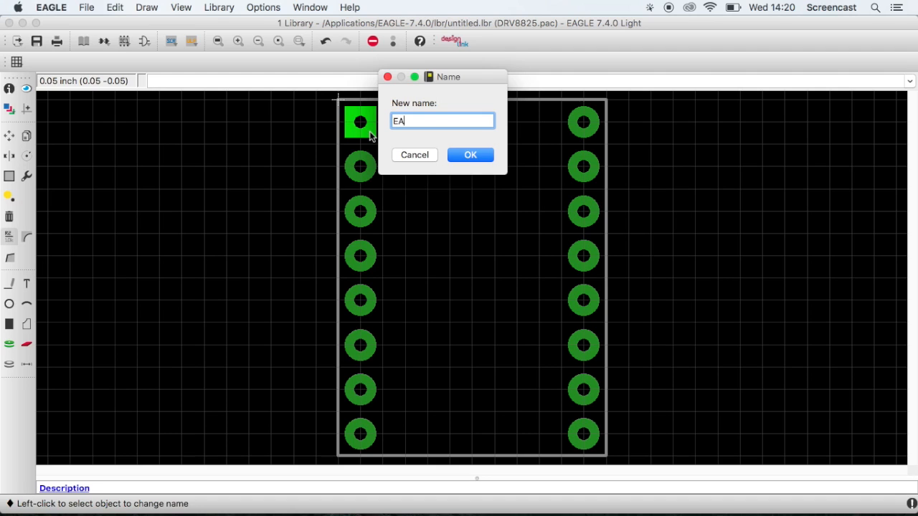
left_click(470, 155)
type("M0")
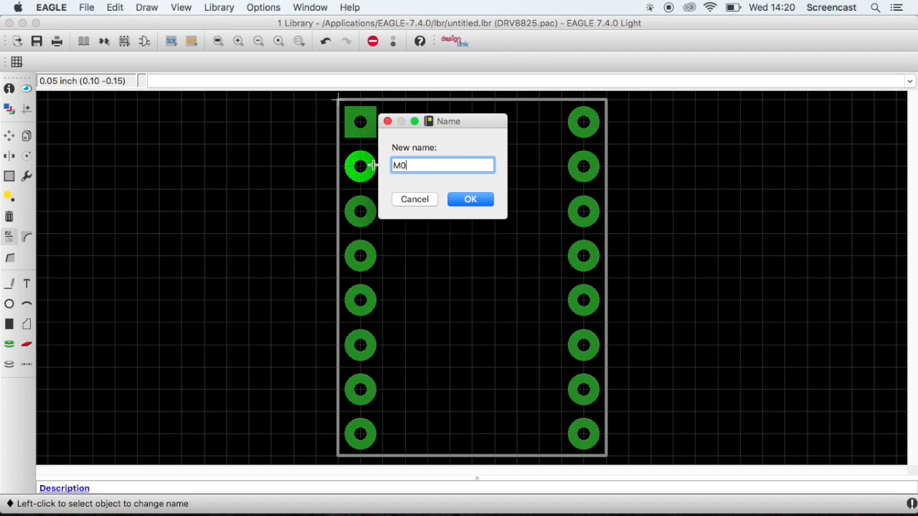
left_click(362, 255)
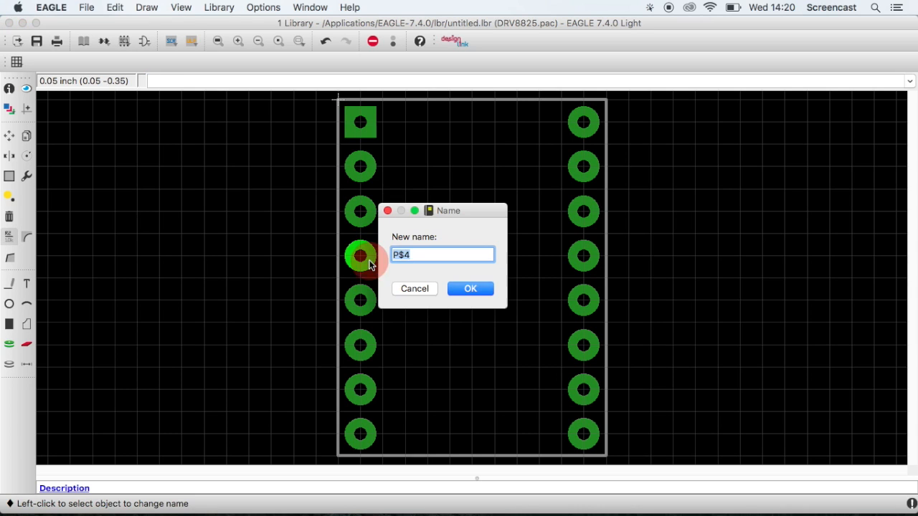
type("RS")
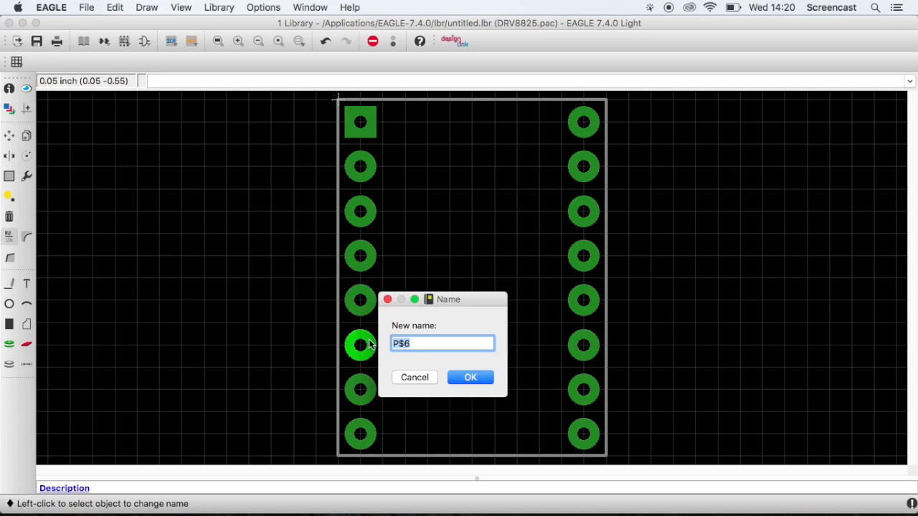
left_click(470, 378)
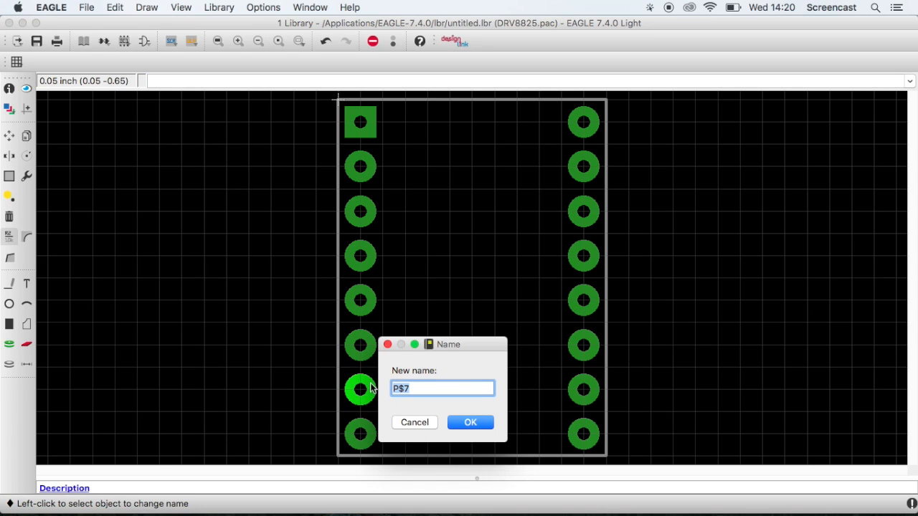
left_click(470, 421)
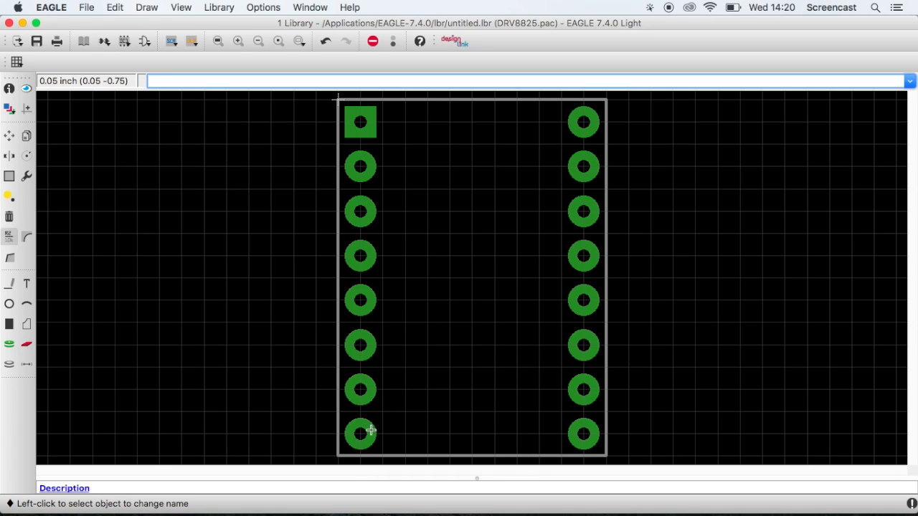
mouse_move(594, 433)
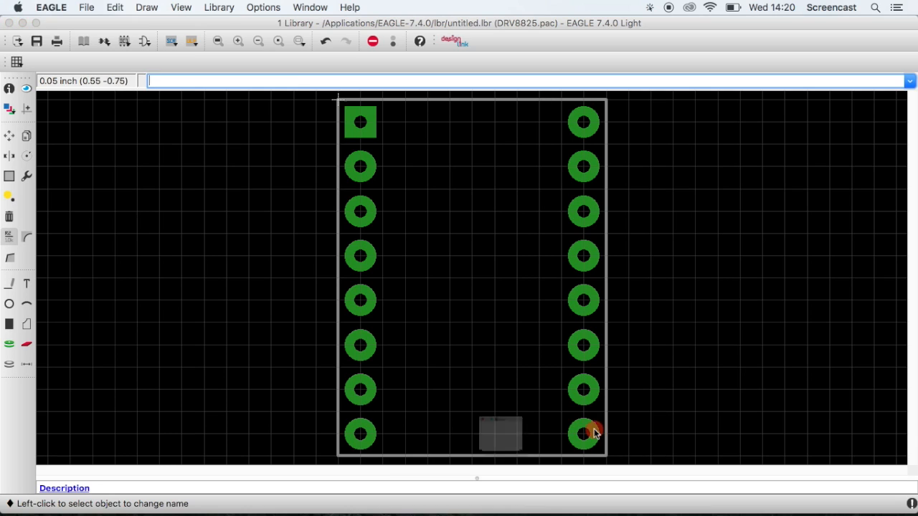
- Rename a right-column pad to its matching signal name
left_click(582, 433)
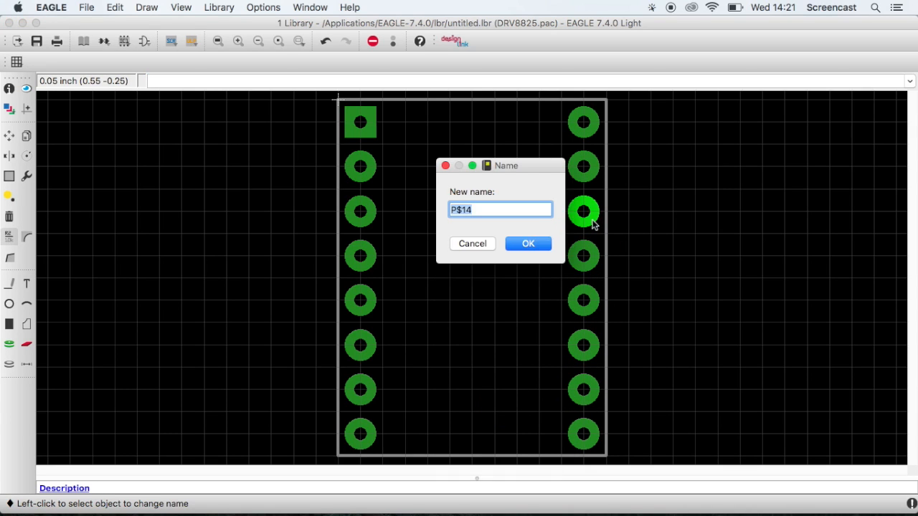
left_click(528, 243)
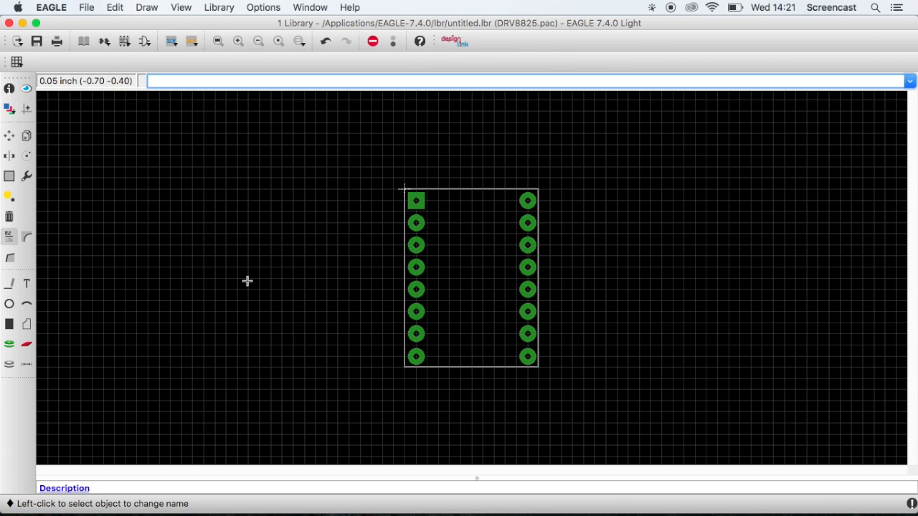
- Add a >NAME label on layer 25 tNames above the package outline
left_click(26, 284)
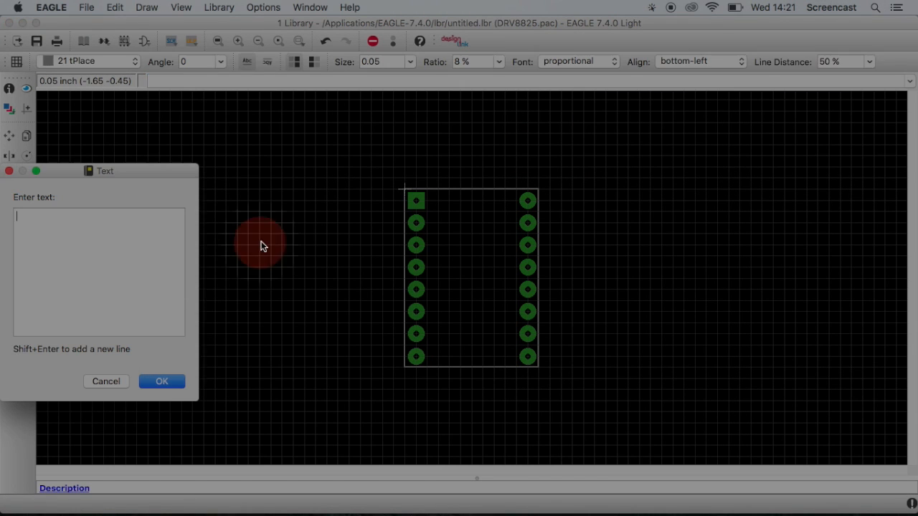
left_click_drag(104, 171, 261, 143)
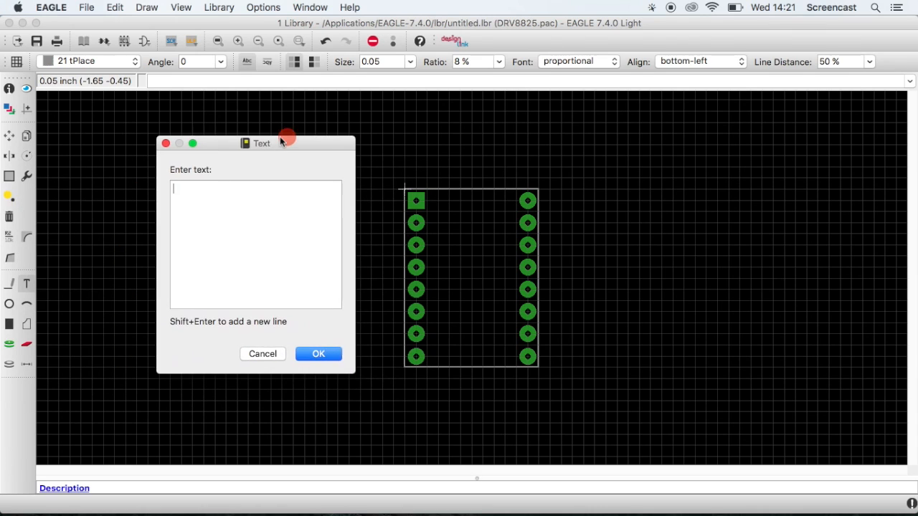
mouse_move(225, 206)
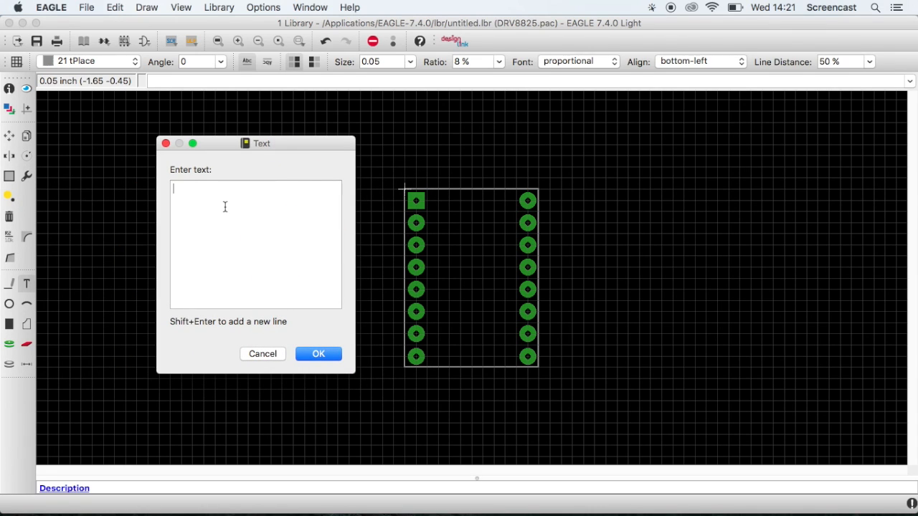
type(">NAME")
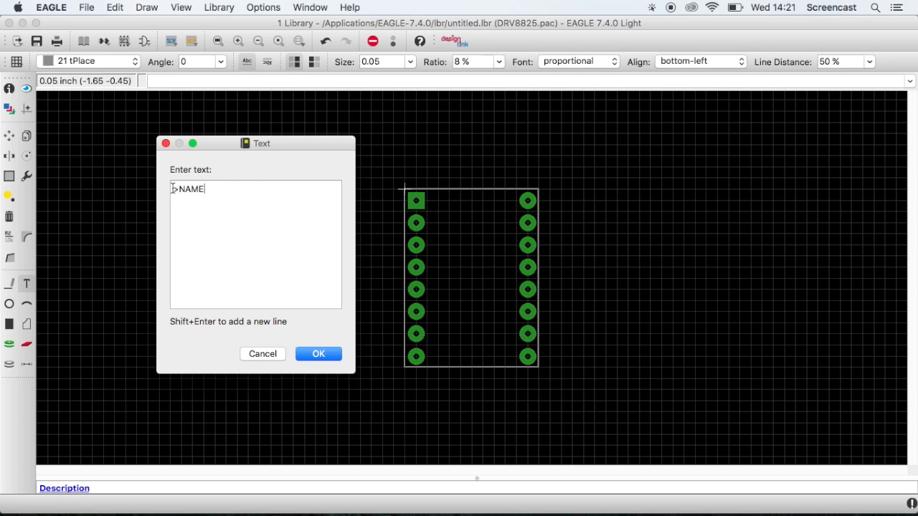
left_click(319, 353)
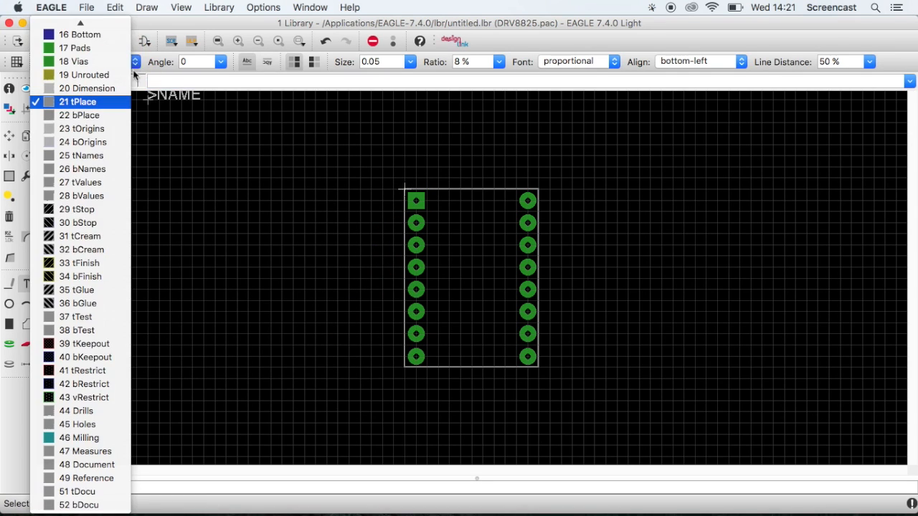
left_click(80, 155)
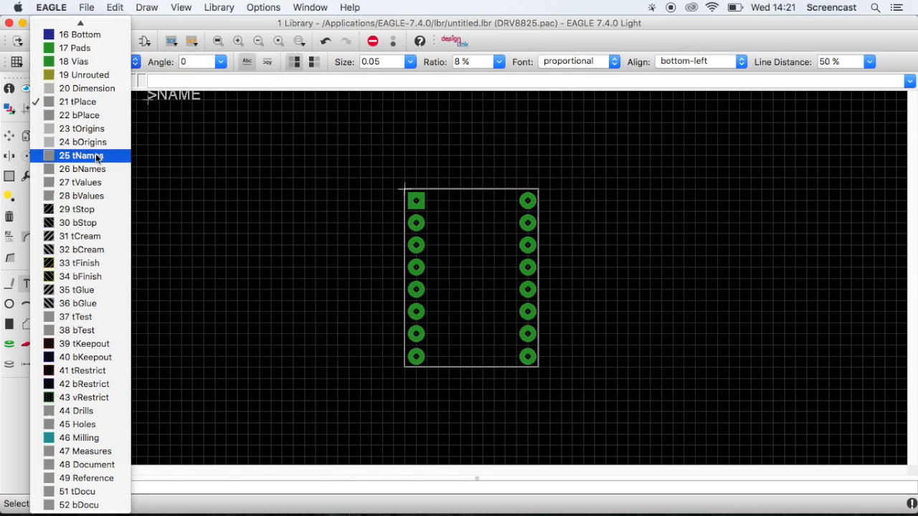
left_click(80, 155)
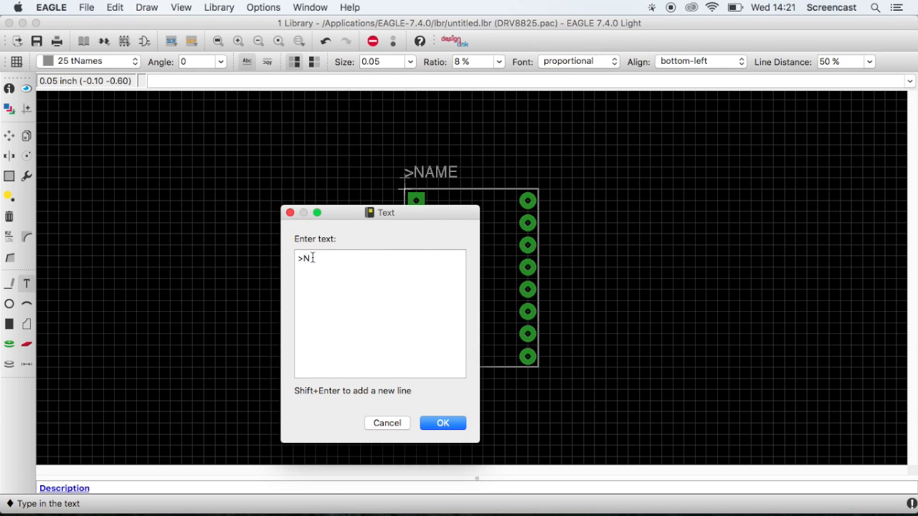
- Add a >VALUE label on layer 27 tValues below the outline and end the Text command
type("VALUE")
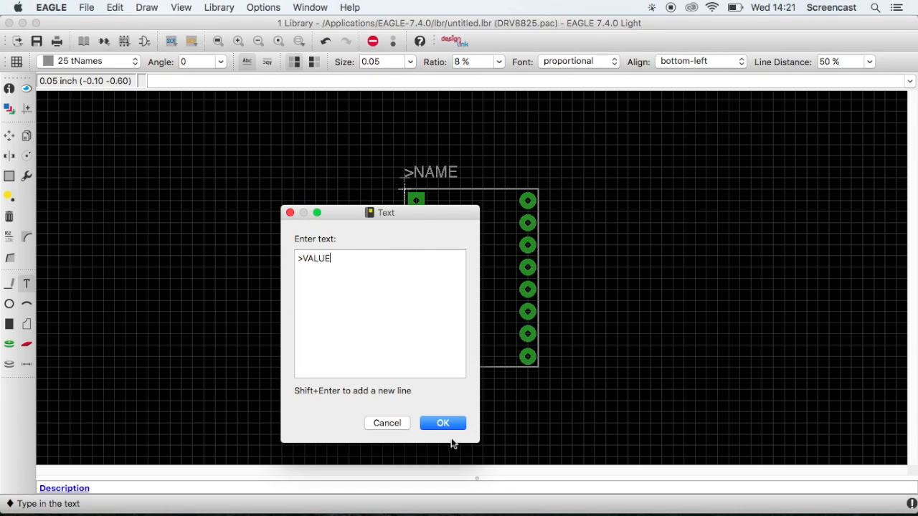
left_click(441, 423)
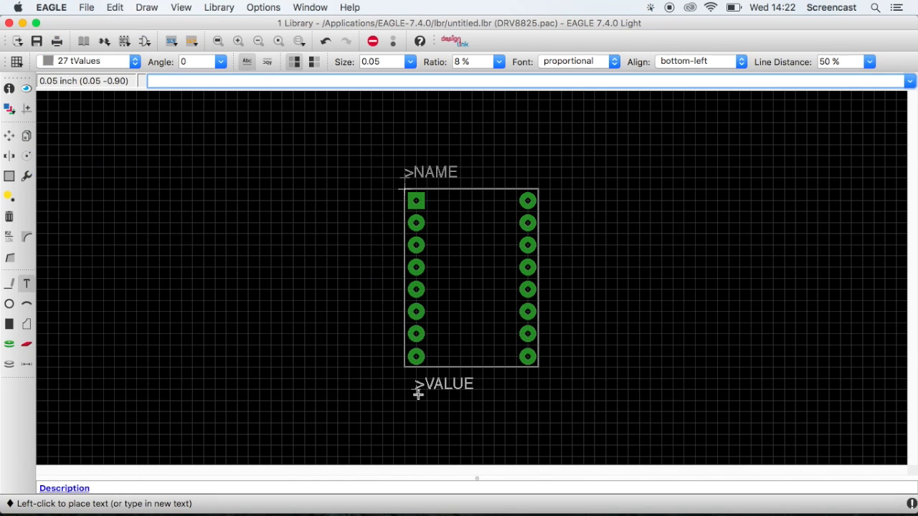
mouse_move(404, 386)
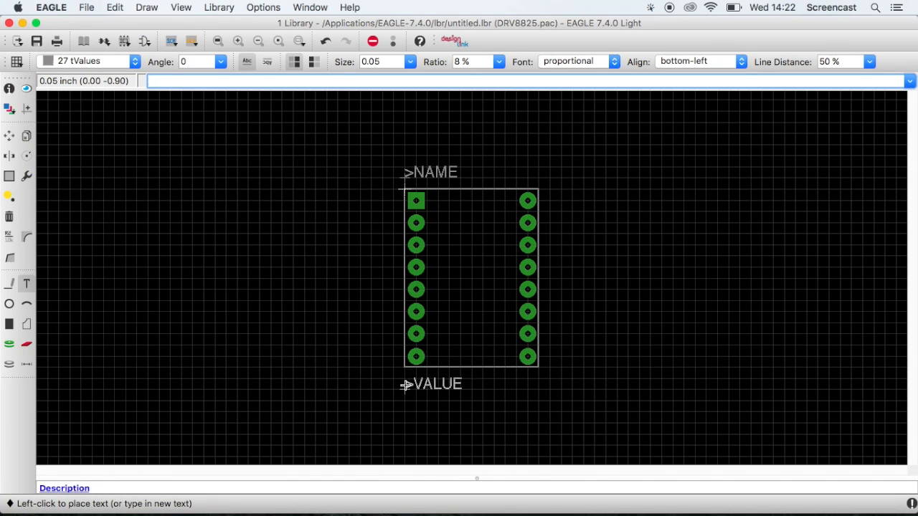
left_click(404, 384)
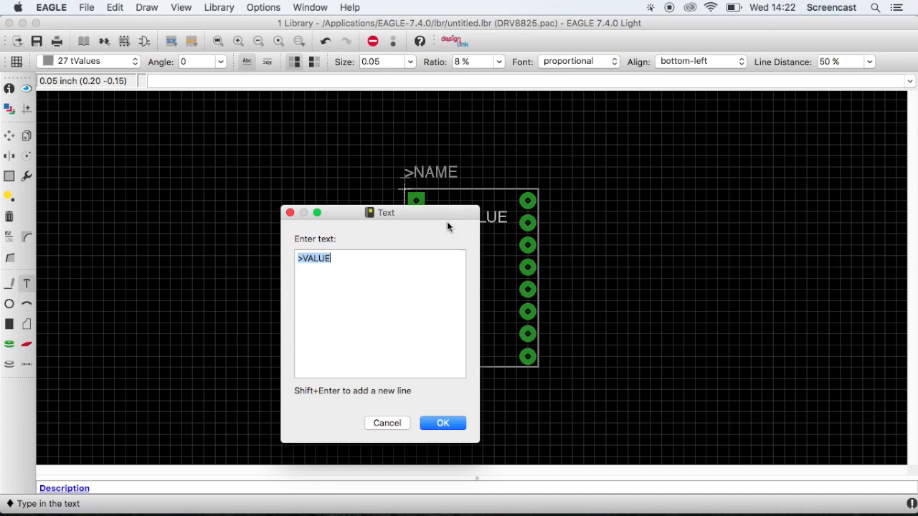
left_click(441, 421)
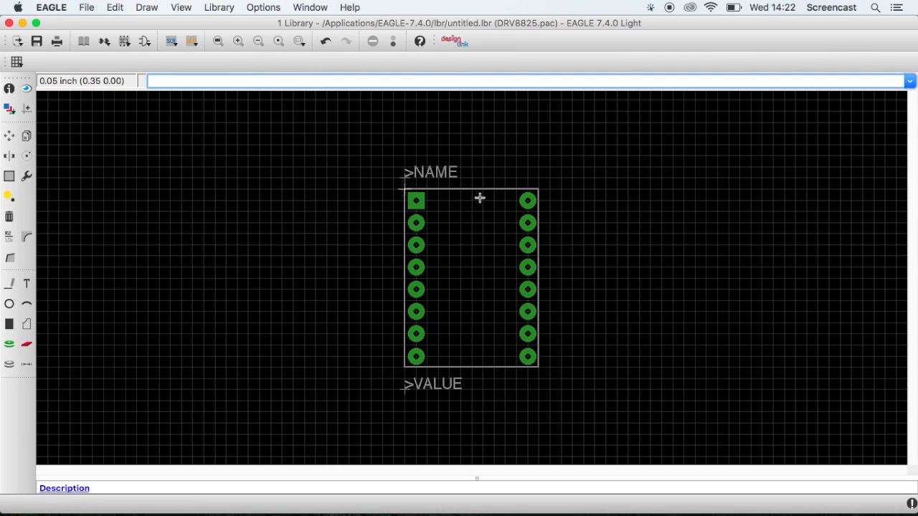
mouse_move(475, 112)
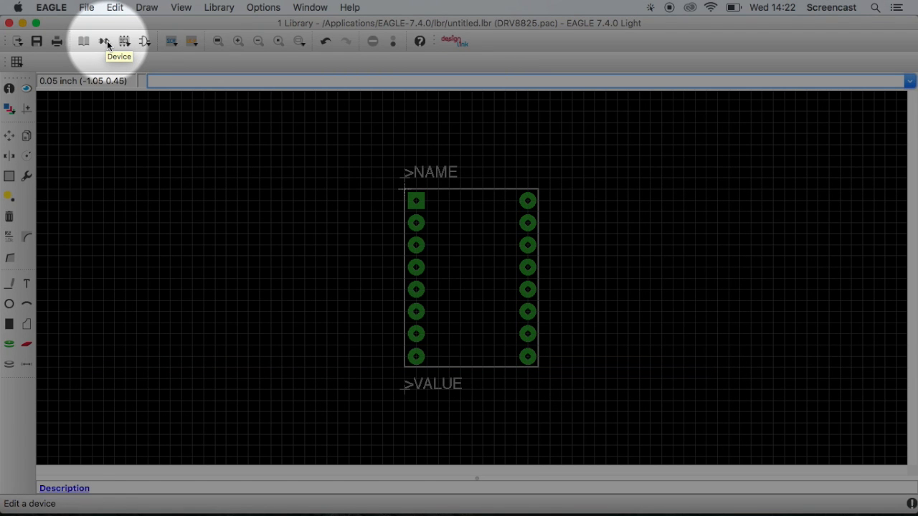
- Create a new library device named DRV8825 and confirm its creation
left_click(103, 40)
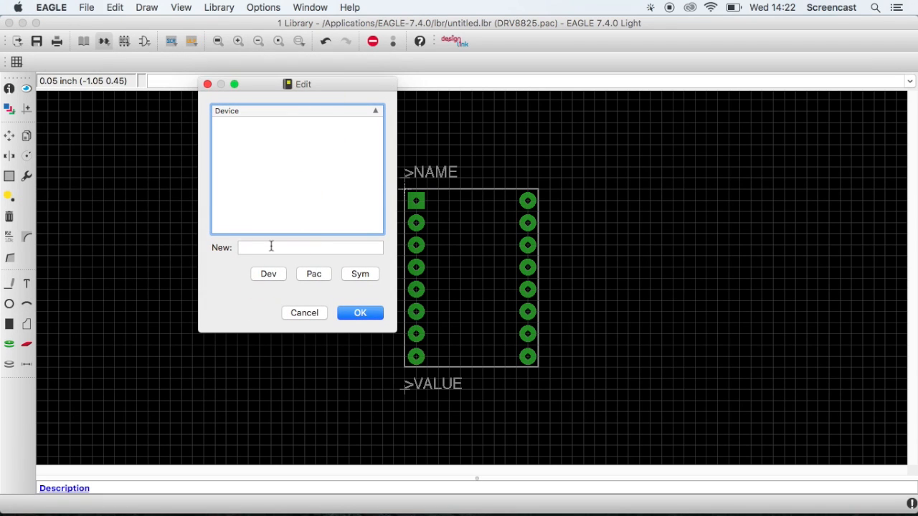
type("D")
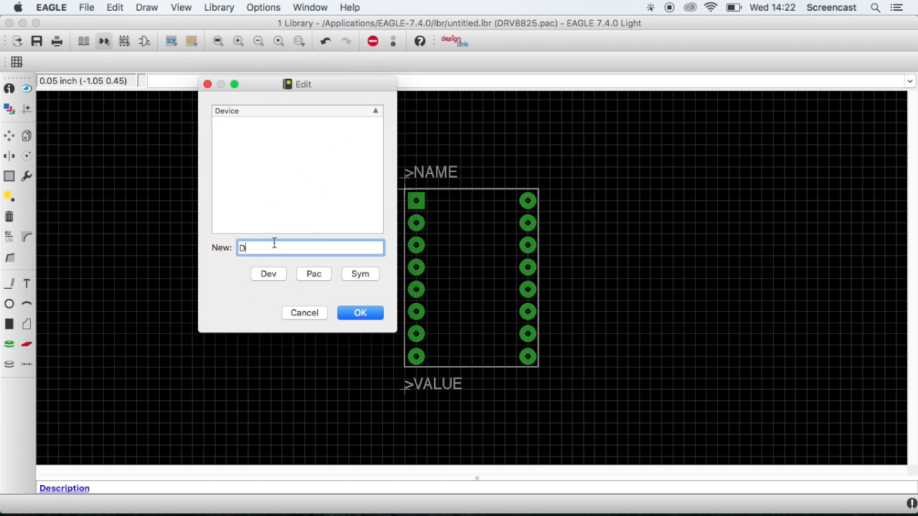
type("RV882")
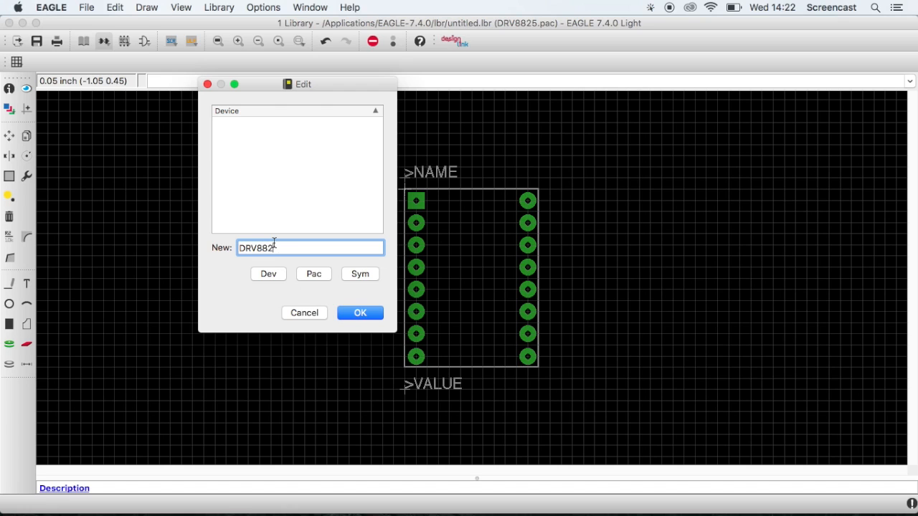
type("5")
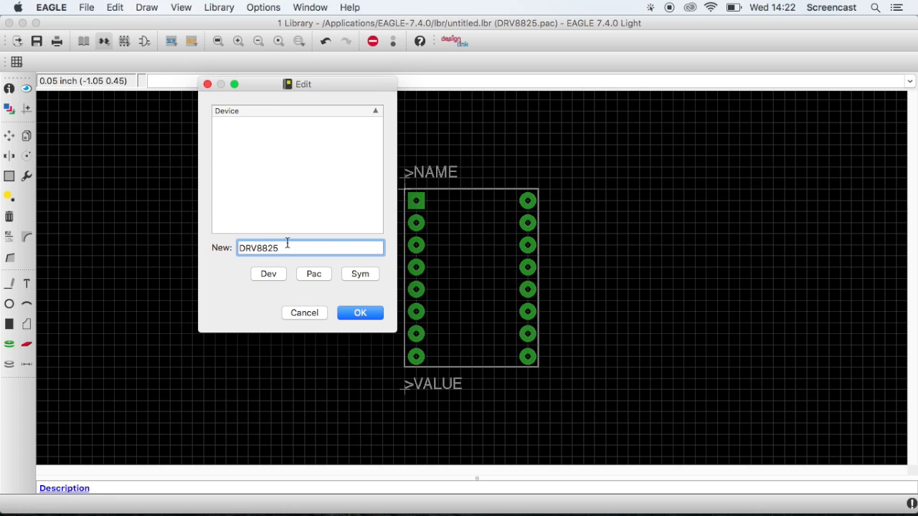
left_click(359, 313)
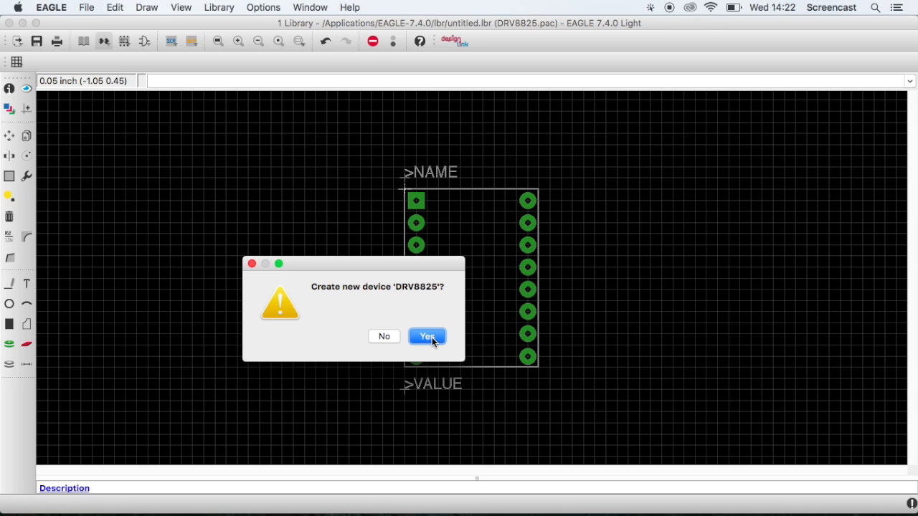
left_click(427, 335)
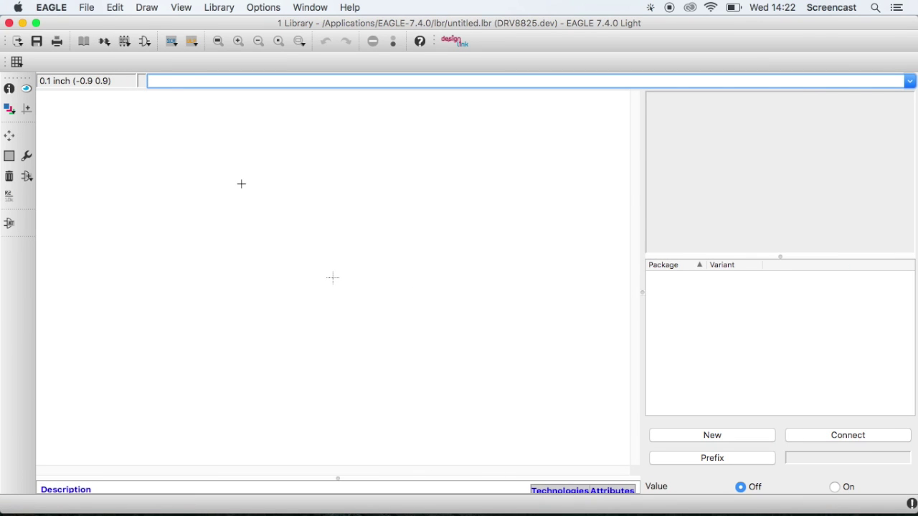
mouse_move(247, 294)
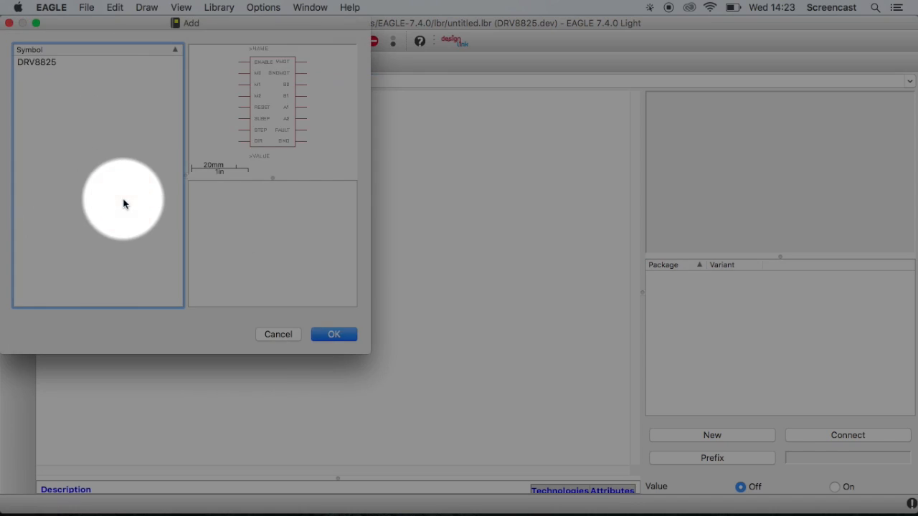
- Add the DRV8825 symbol at the origin as gate G$1 and dismiss the repeat picker
left_click(37, 61)
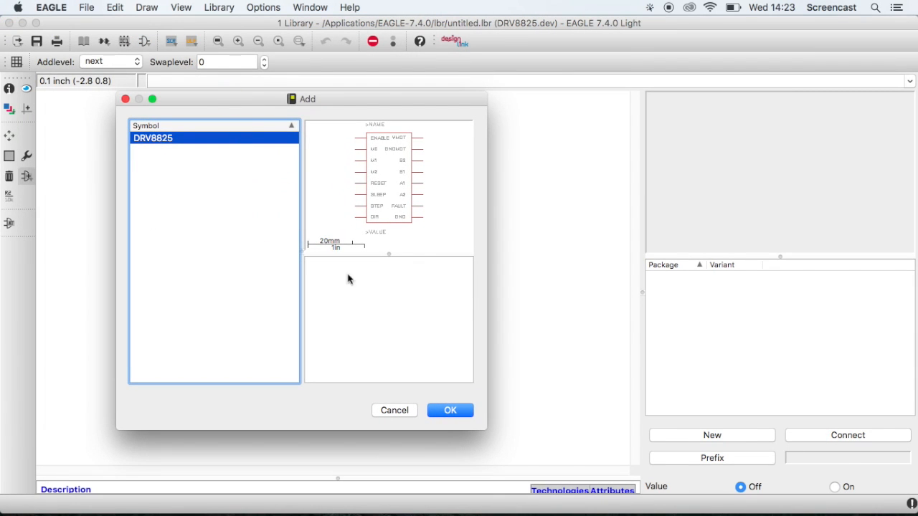
left_click(450, 410)
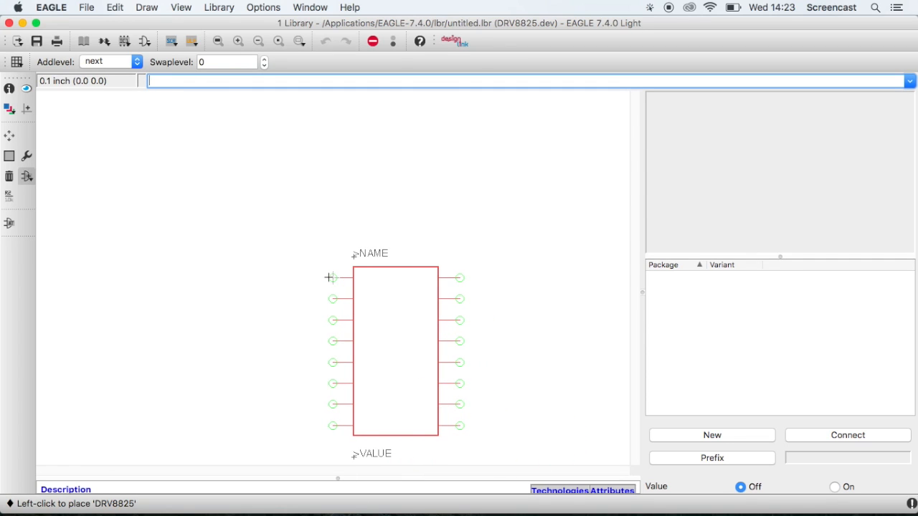
left_click(333, 278)
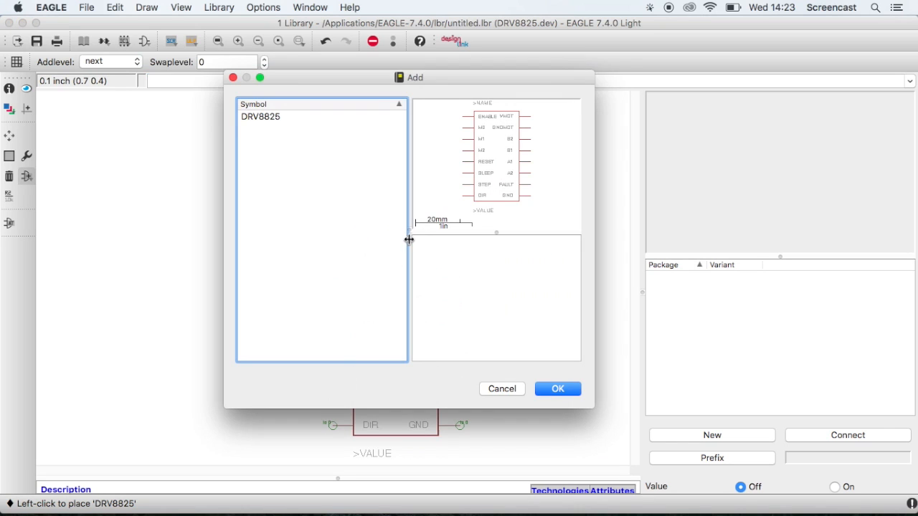
left_click(557, 387)
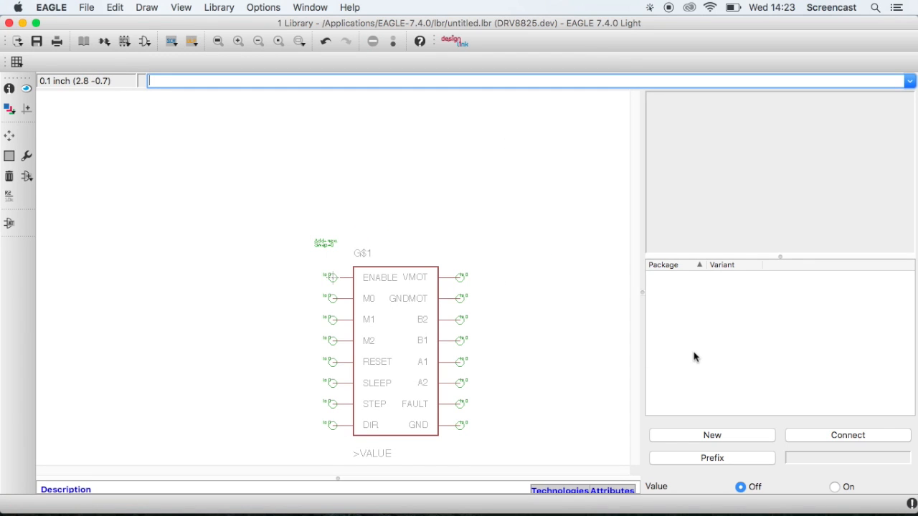
mouse_move(550, 321)
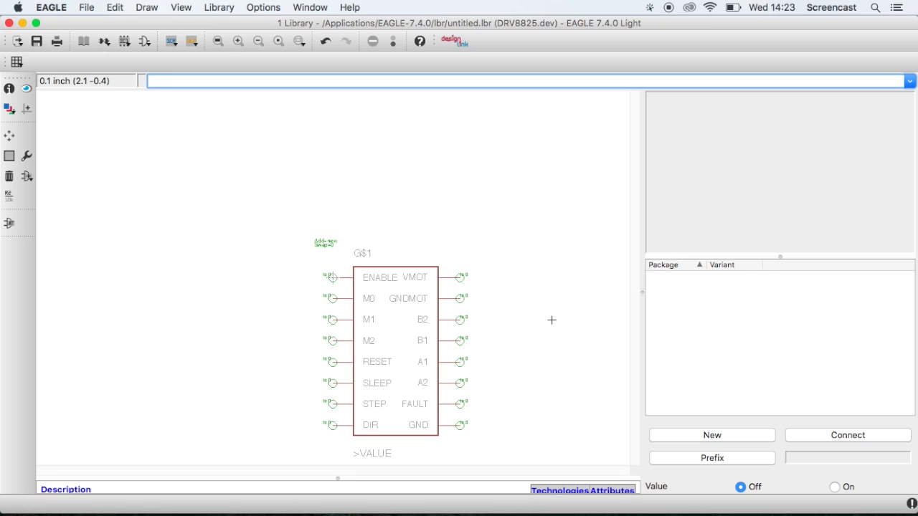
mouse_move(751, 418)
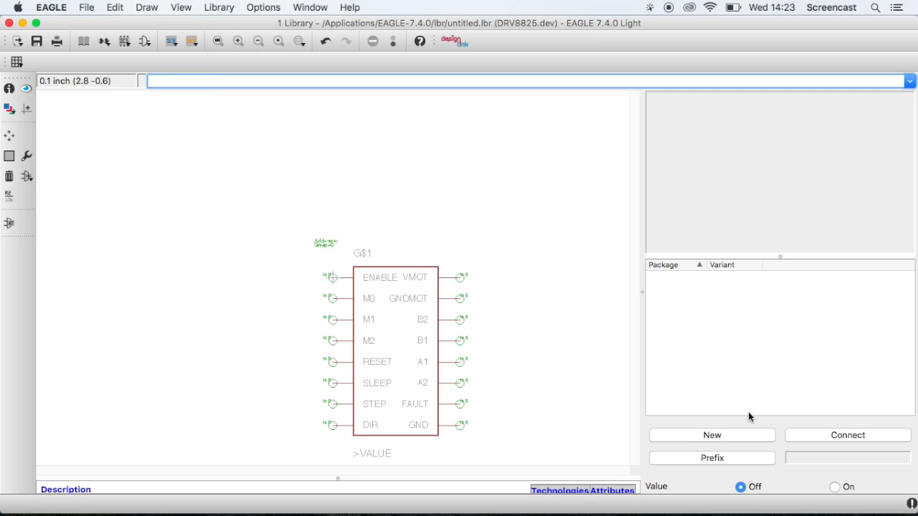
- Attach the DRV8825 footprint as a new package variant of the device
left_click(711, 434)
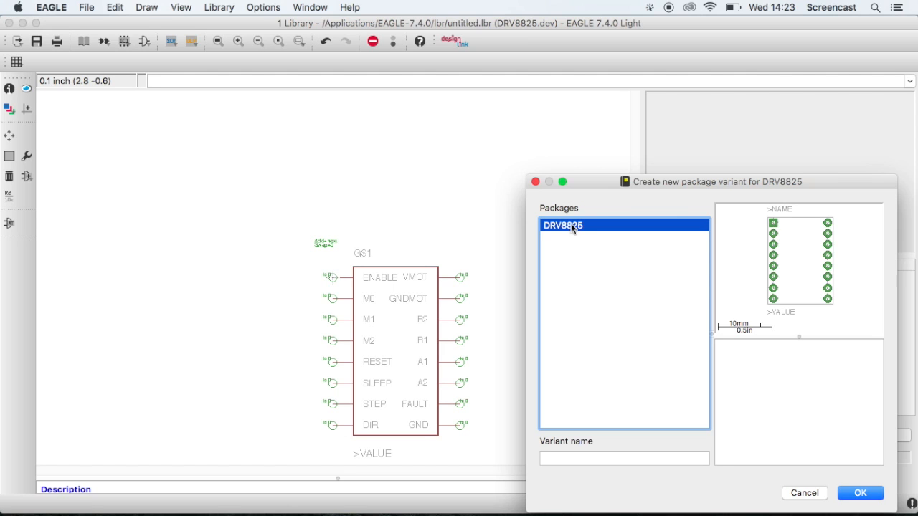
left_click(860, 493)
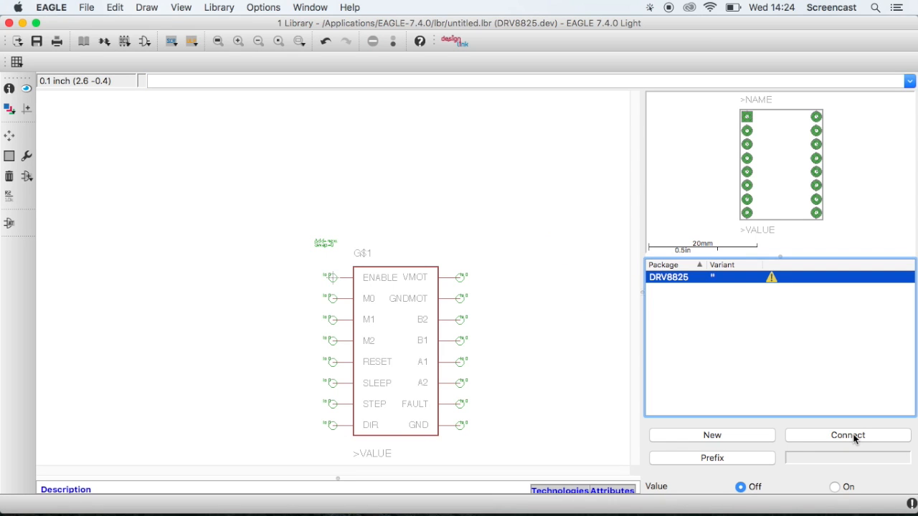
left_click(846, 436)
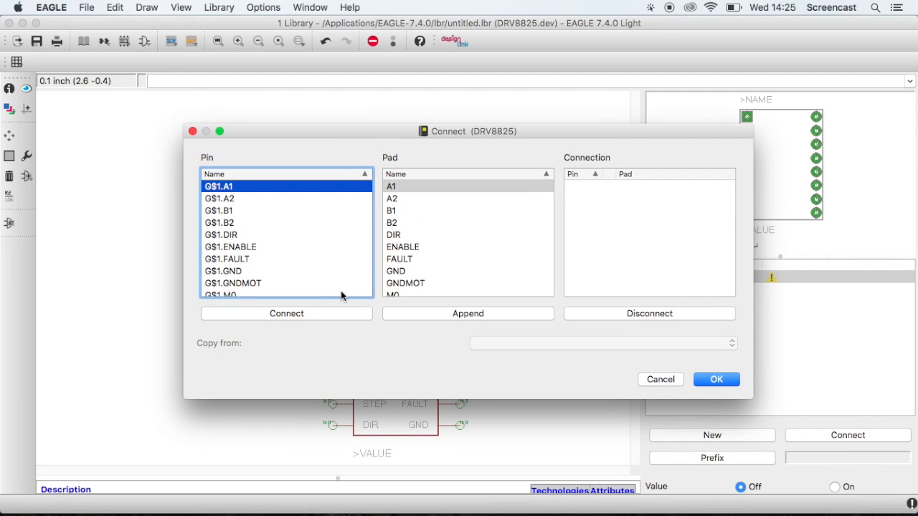
mouse_move(301, 320)
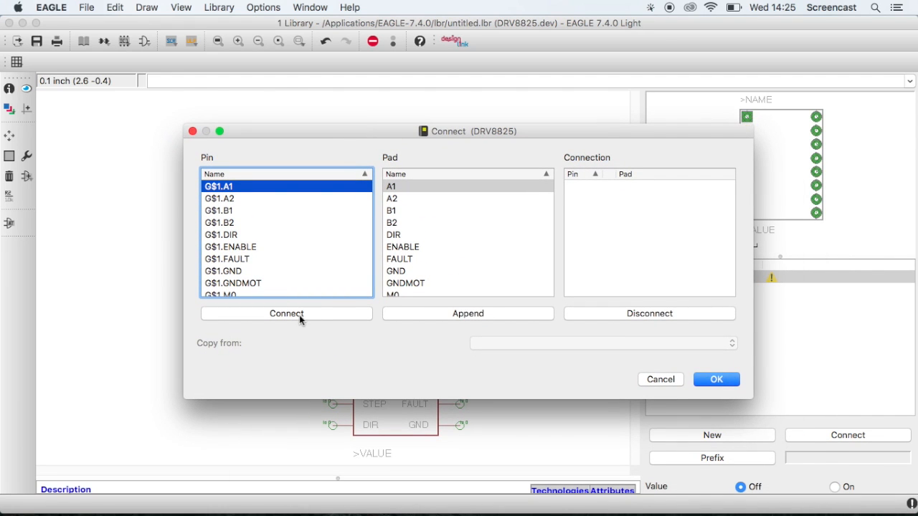
- Connect all sixteen symbol pins (A1, A2, ...) to their matching pads and confirm
left_click(286, 312)
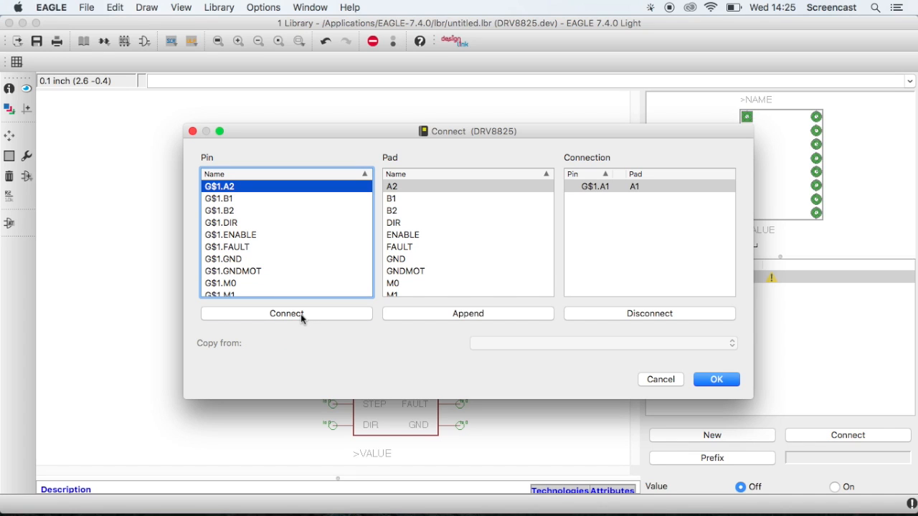
left_click(286, 313)
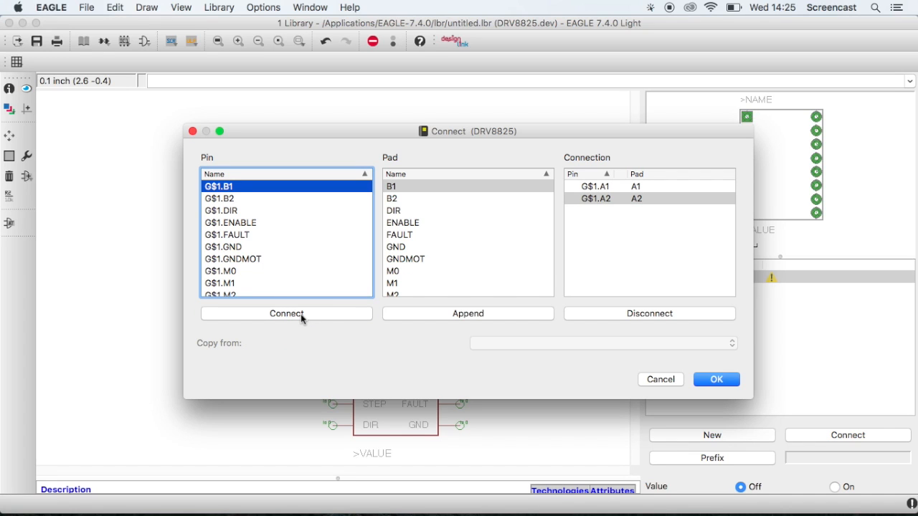
left_click(286, 312)
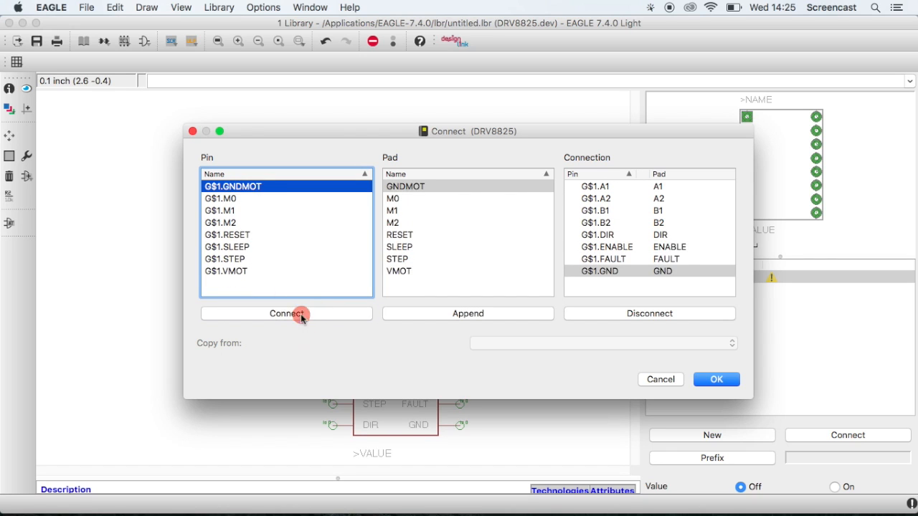
left_click(287, 312)
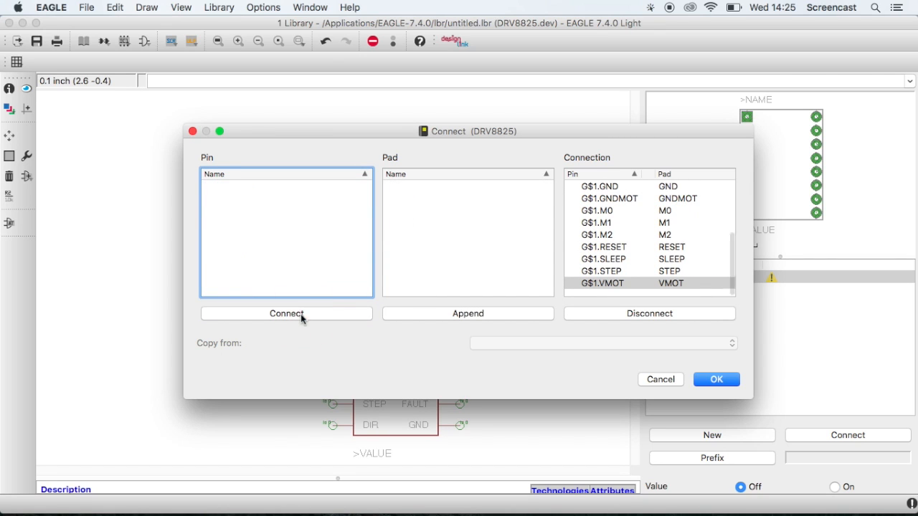
left_click(715, 378)
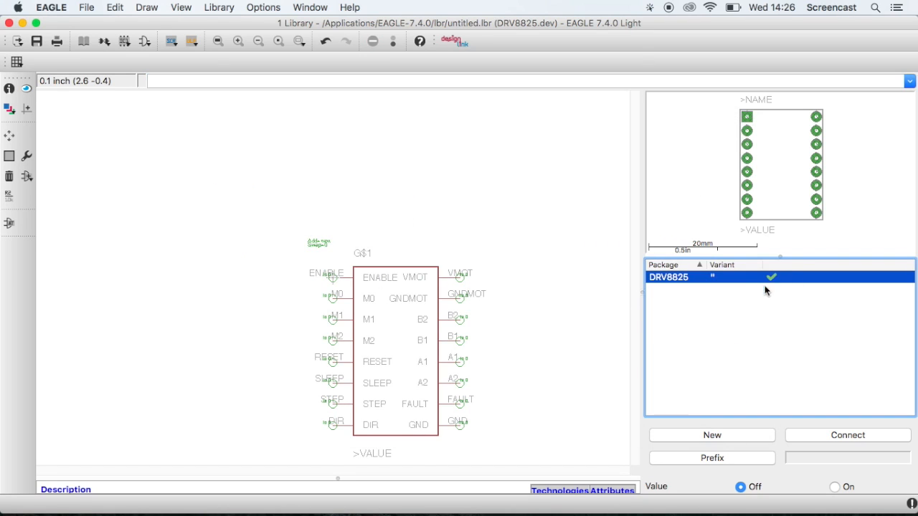
mouse_move(744, 459)
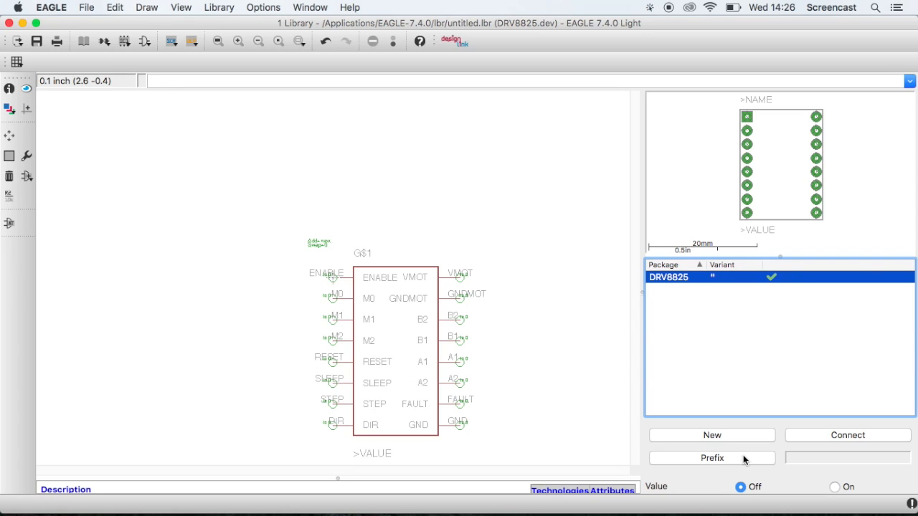
- Set the device's name prefix to DRV in the Prefix dialog
left_click(711, 458)
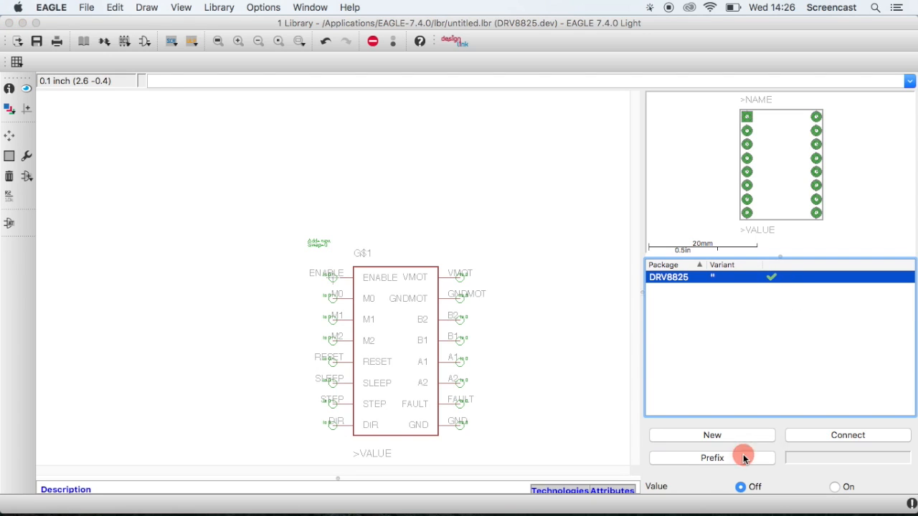
left_click(711, 457)
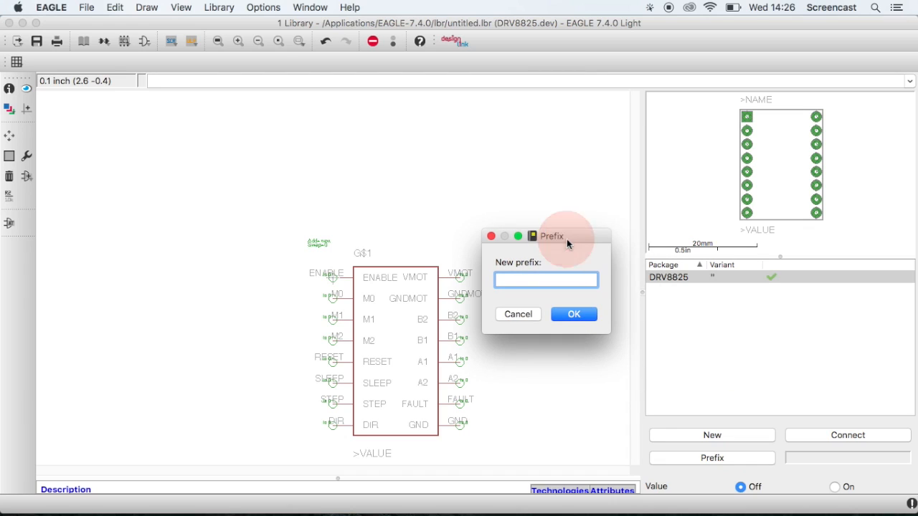
type("DR")
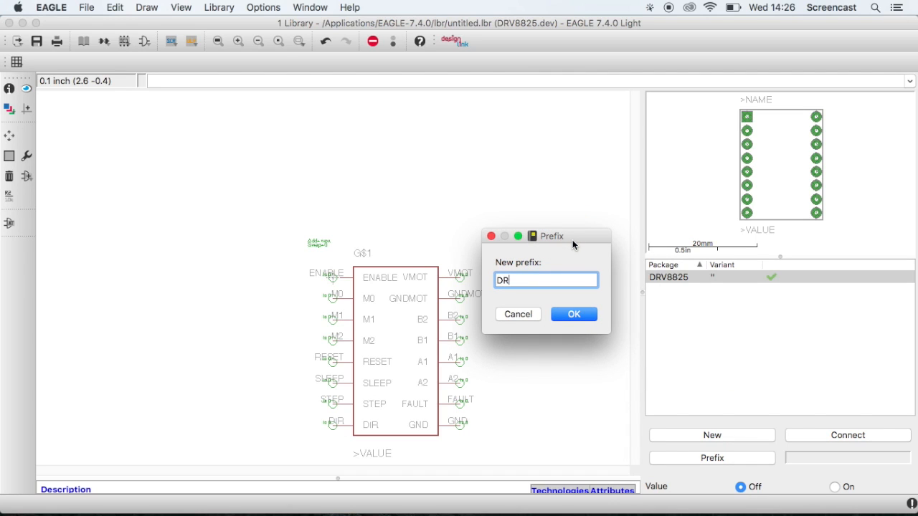
type("V")
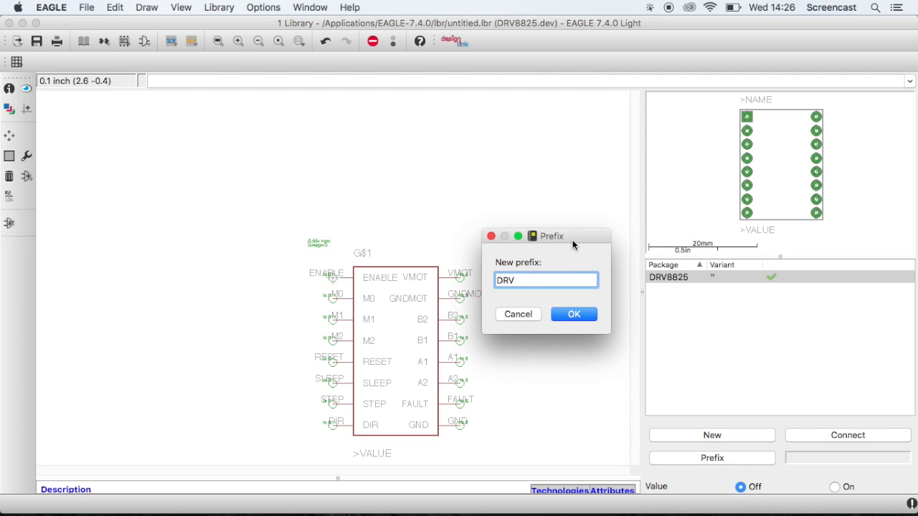
mouse_move(582, 278)
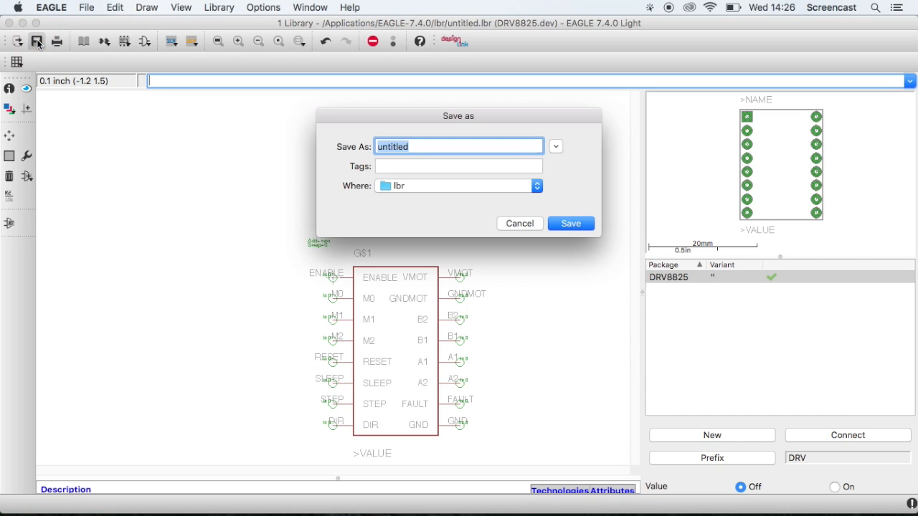
mouse_move(480, 191)
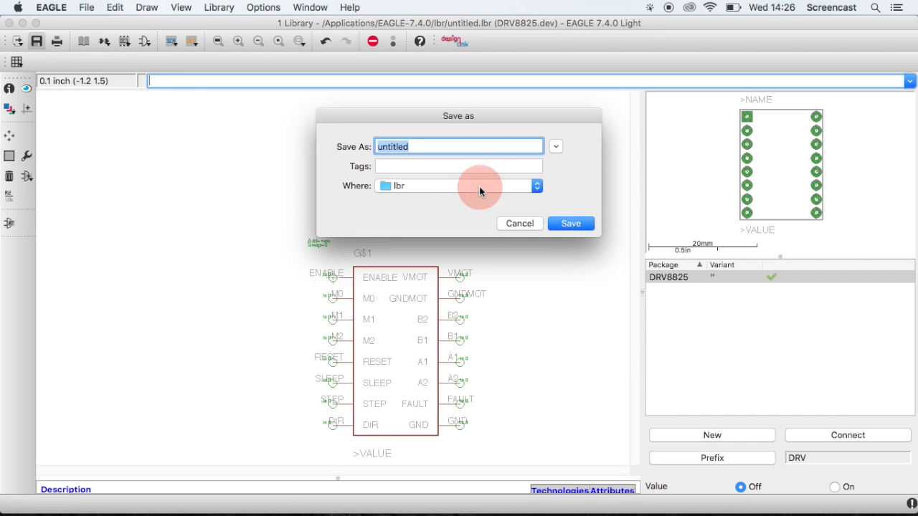
- Save the library to the Desktop under the name POLOLU
left_click(535, 186)
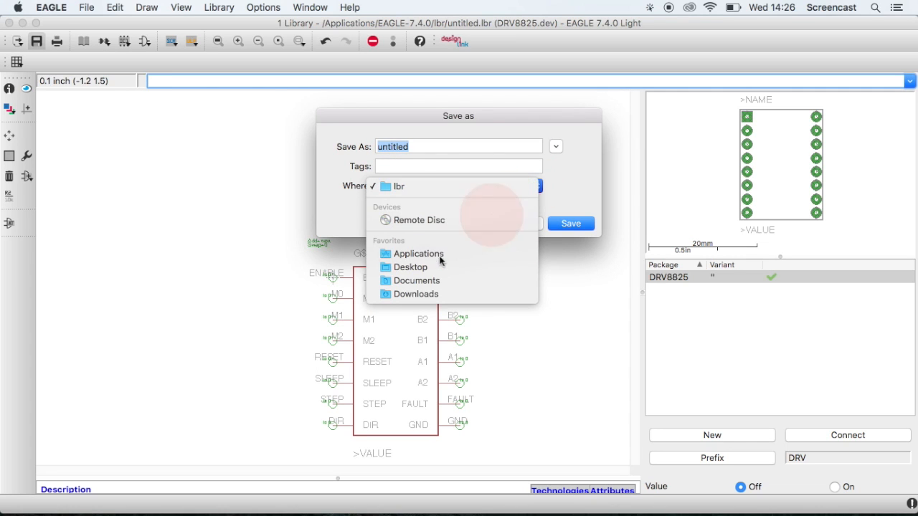
left_click(410, 266)
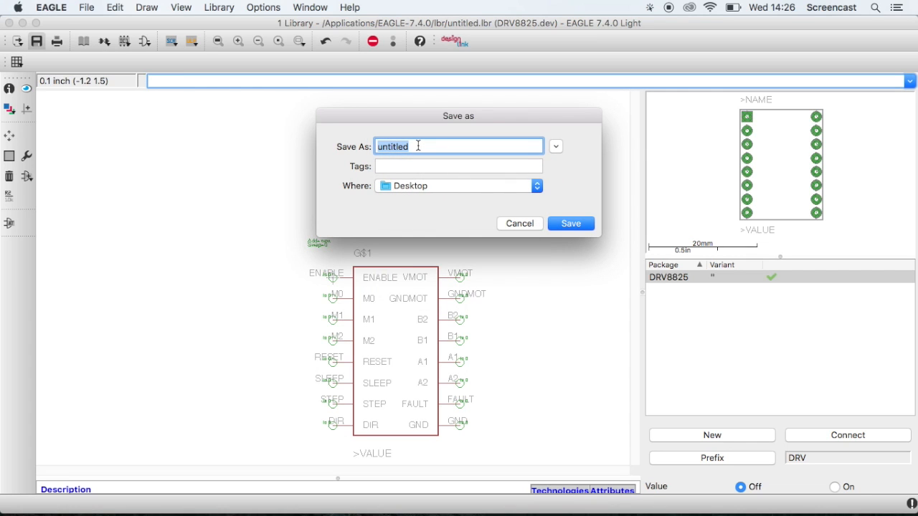
type("POLO")
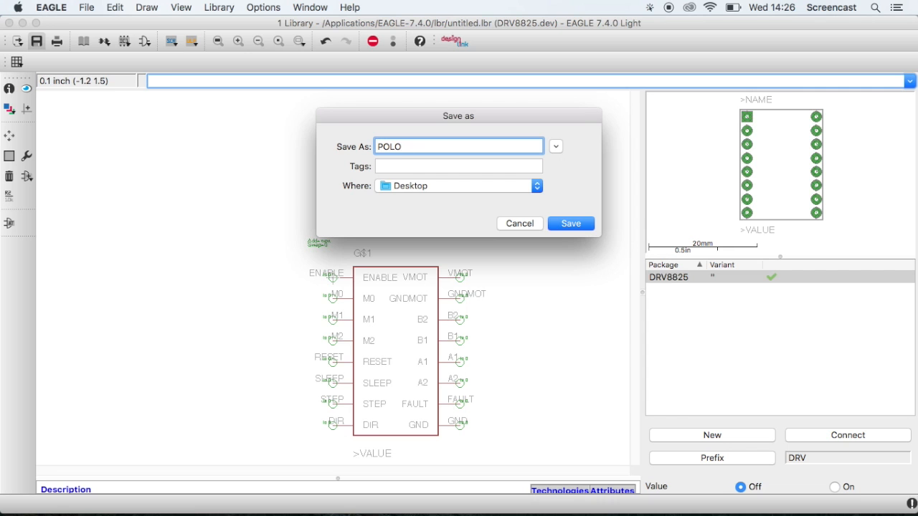
type("LU")
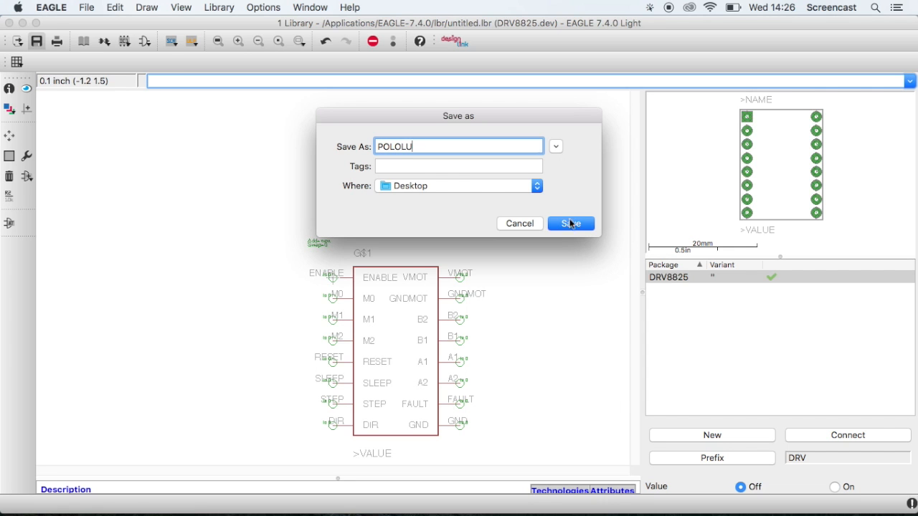
left_click(571, 224)
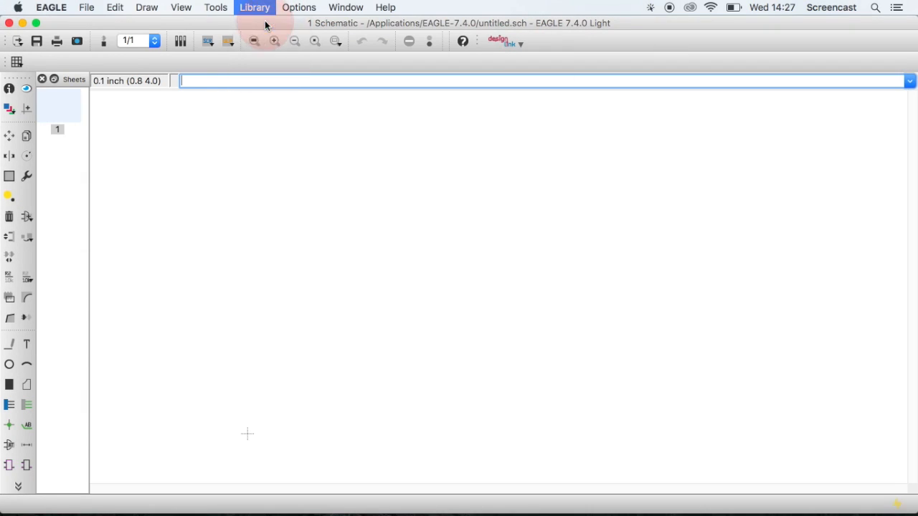
- Load the POLOLU library from the Desktop into the schematic
left_click(255, 7)
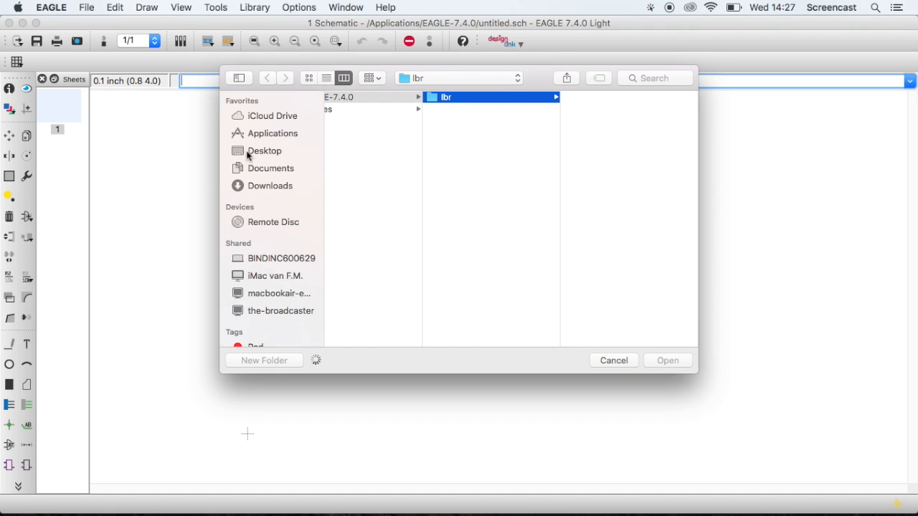
left_click(264, 151)
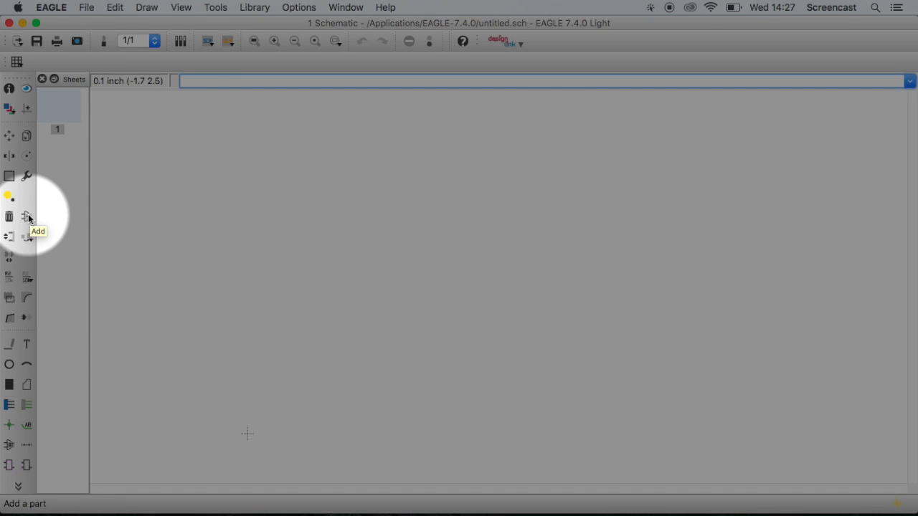
- Place the DRV8825 part from POLOLU near the sheet centre as DRV1
left_click(26, 217)
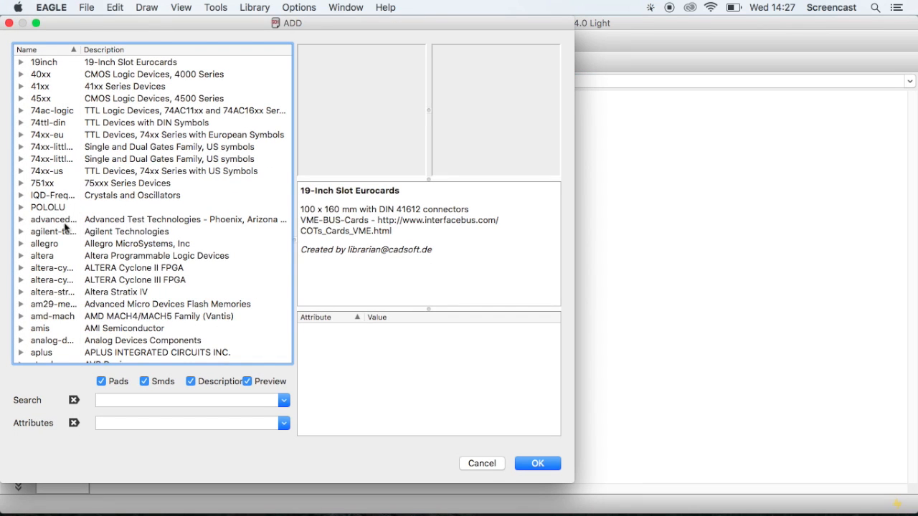
left_click(52, 206)
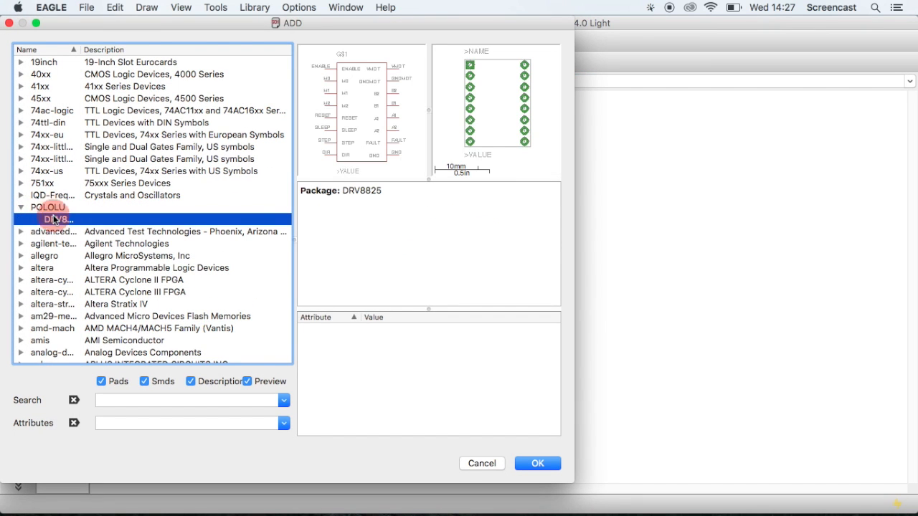
left_click(536, 463)
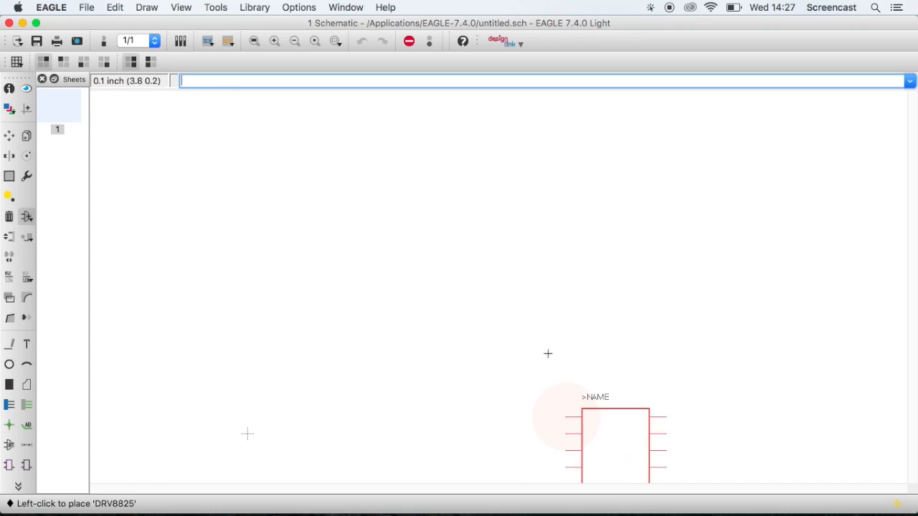
mouse_move(424, 227)
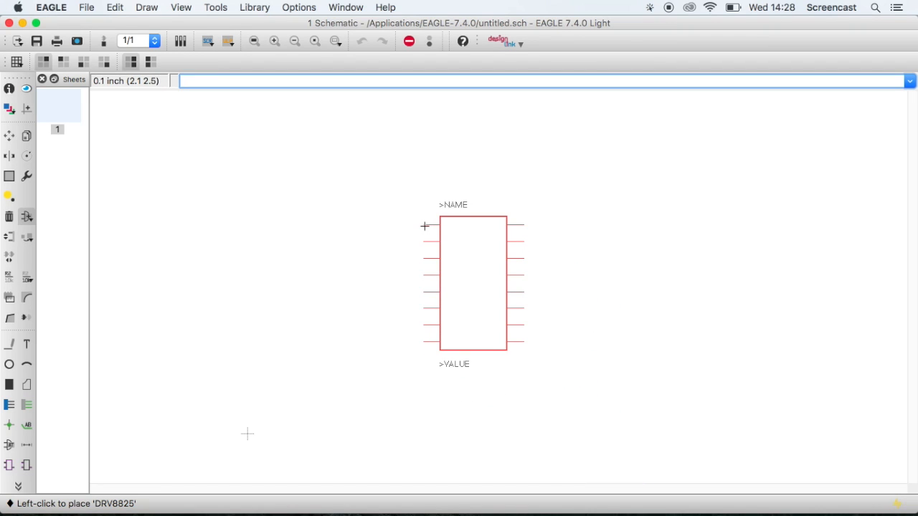
left_click(473, 284)
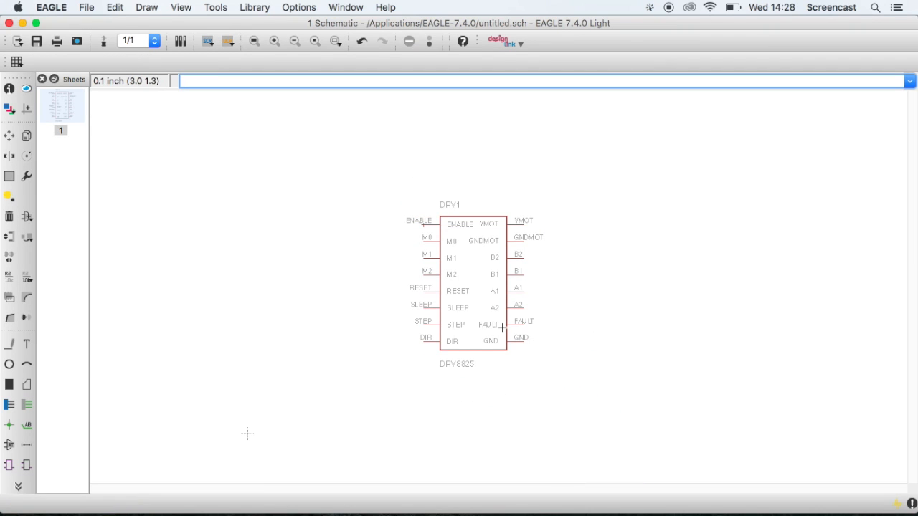
mouse_move(103, 40)
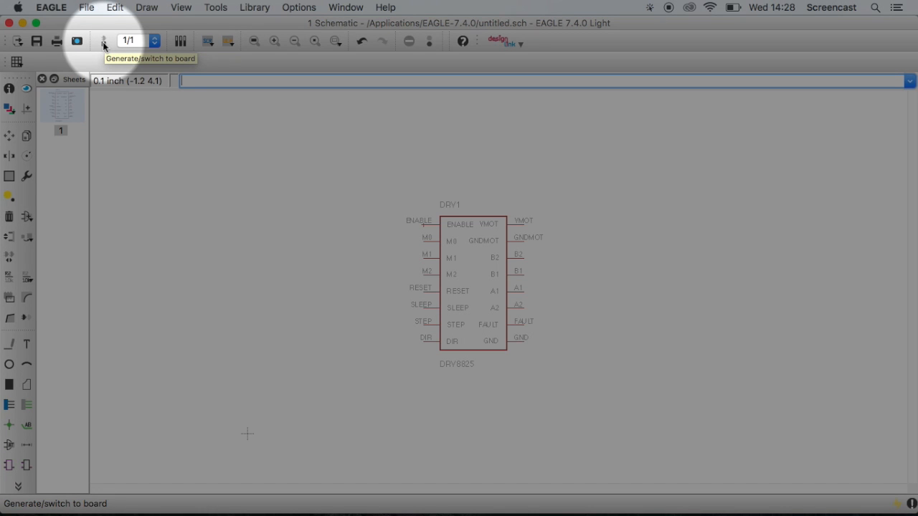
- Generate the board from the schematic with the DRV1 footprint on it
left_click(103, 40)
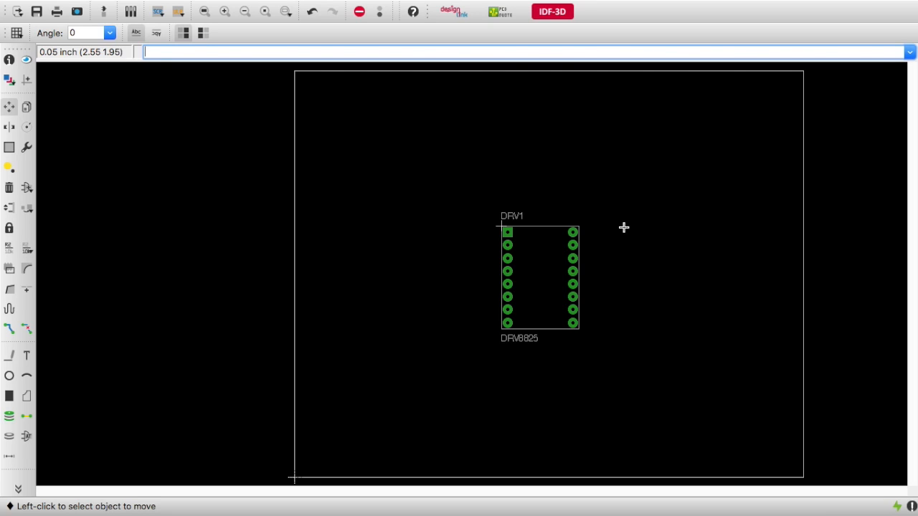
mouse_move(617, 232)
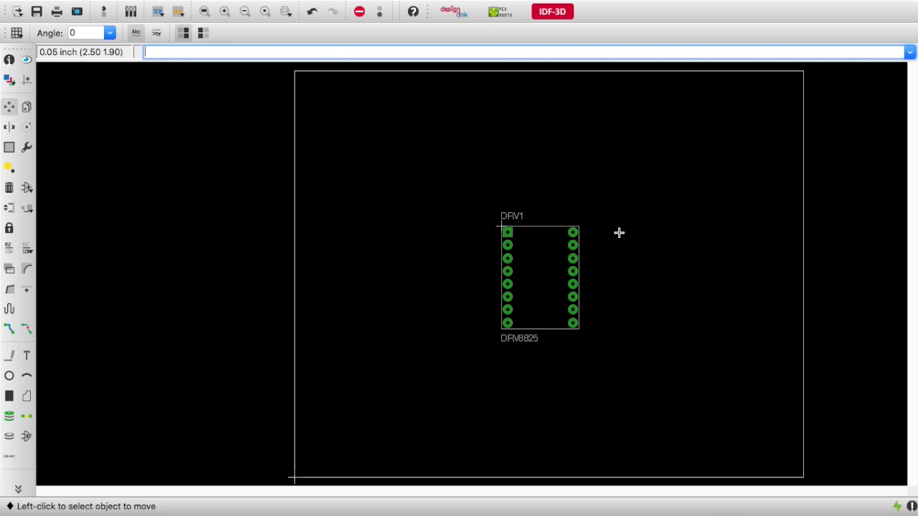
mouse_move(607, 238)
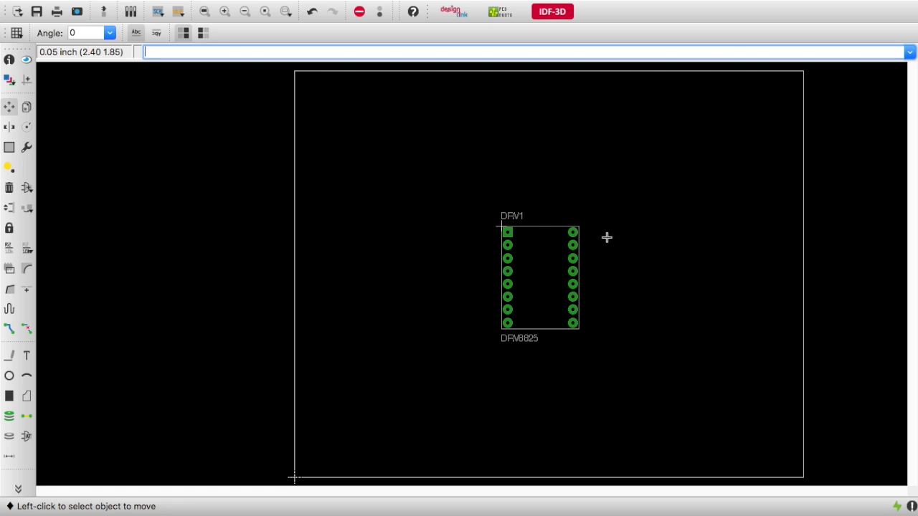